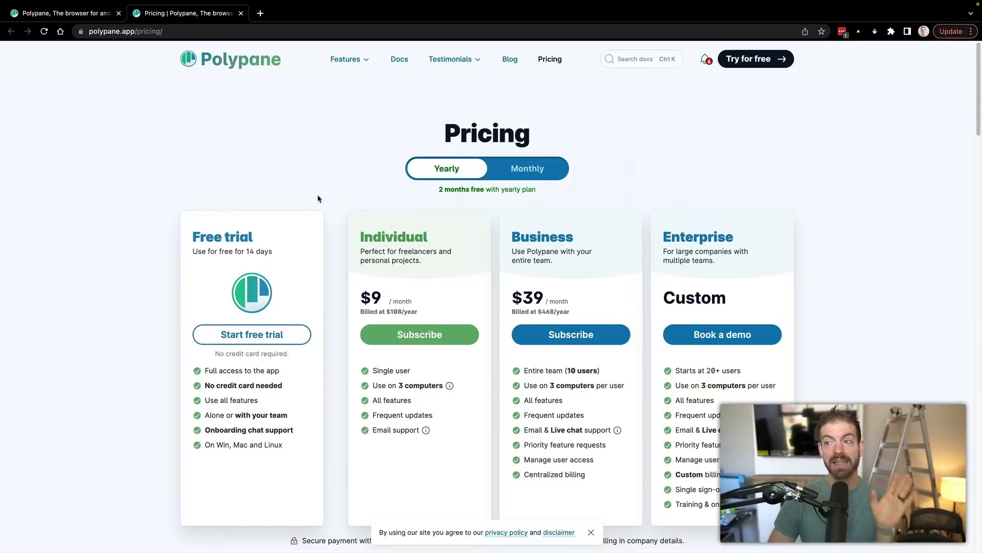
pyautogui.moveTo(342, 311)
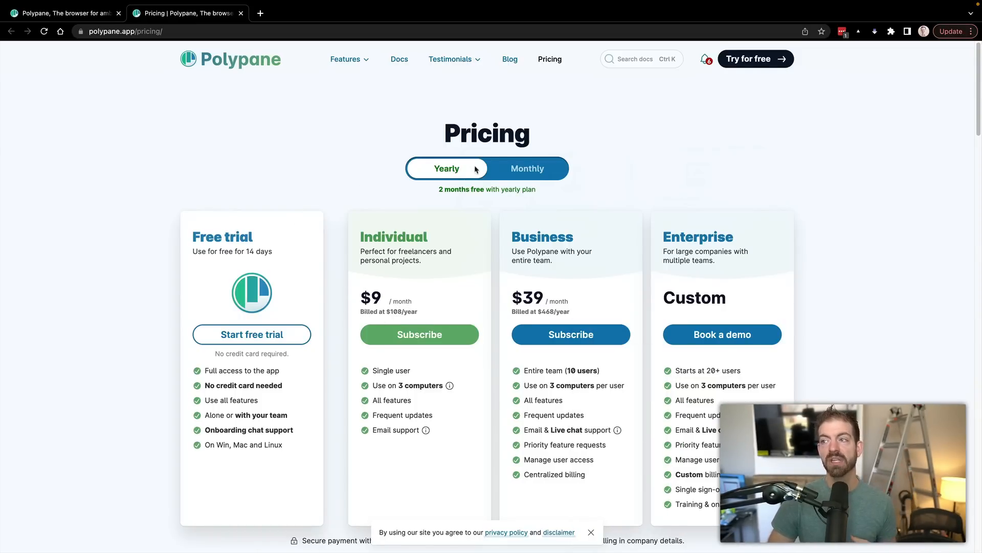
pyautogui.moveTo(330, 213)
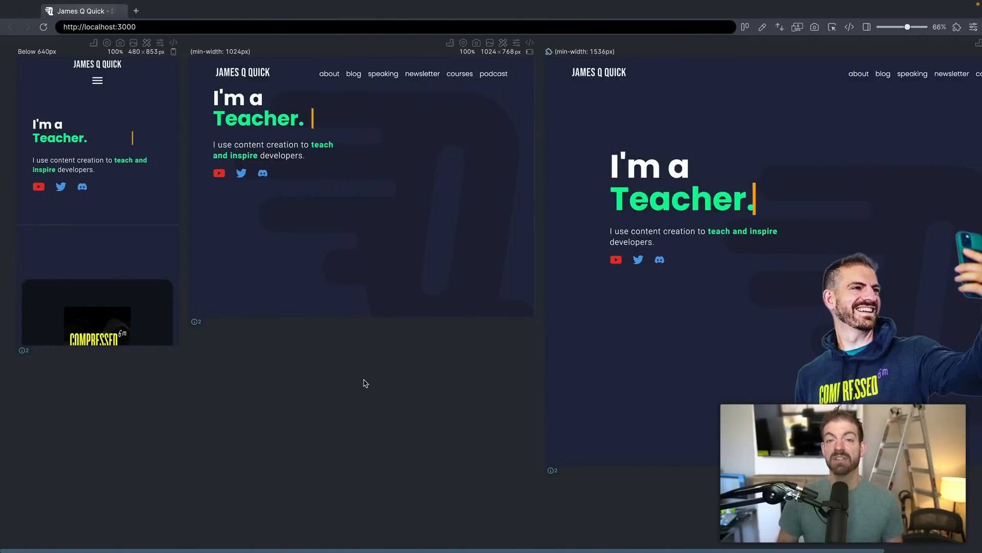
pyautogui.moveTo(250, 365)
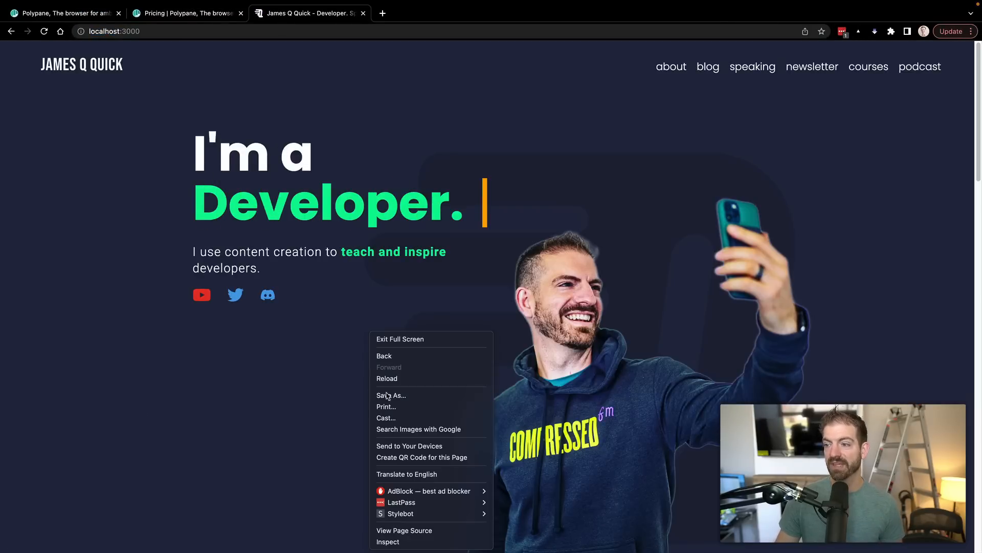
# Step: Open Chrome DevTools on the site and emulate an iPhone XR screen
pyautogui.click(388, 542)
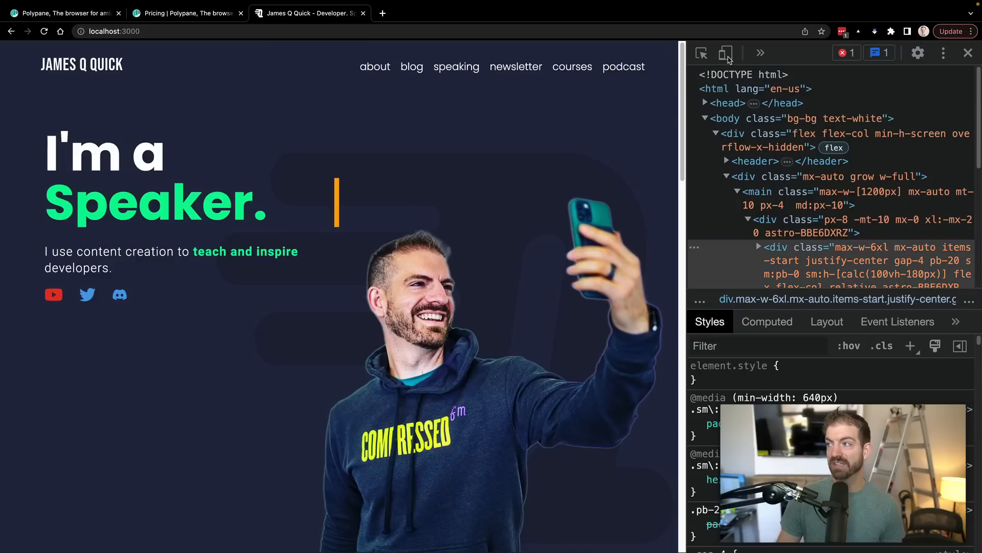
pyautogui.click(726, 53)
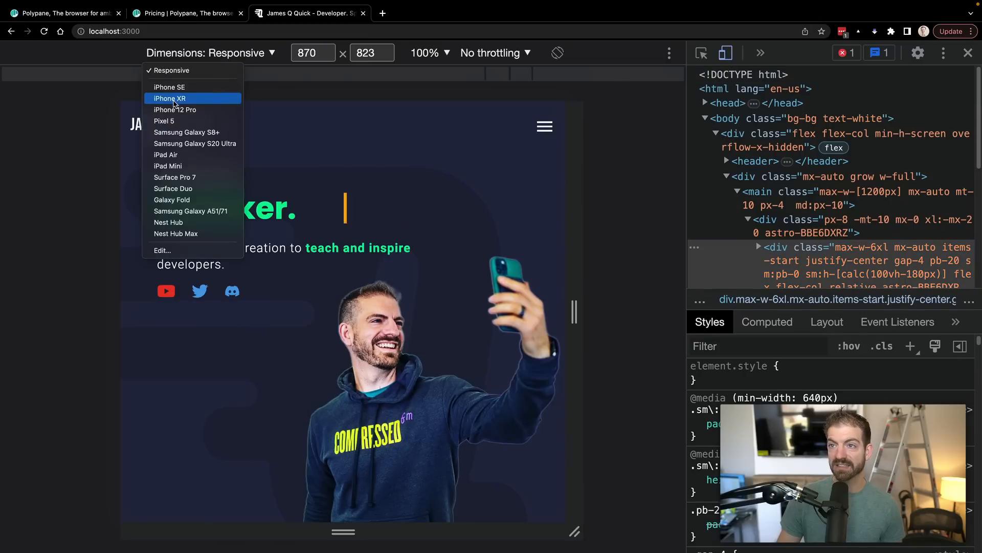
pyautogui.click(175, 178)
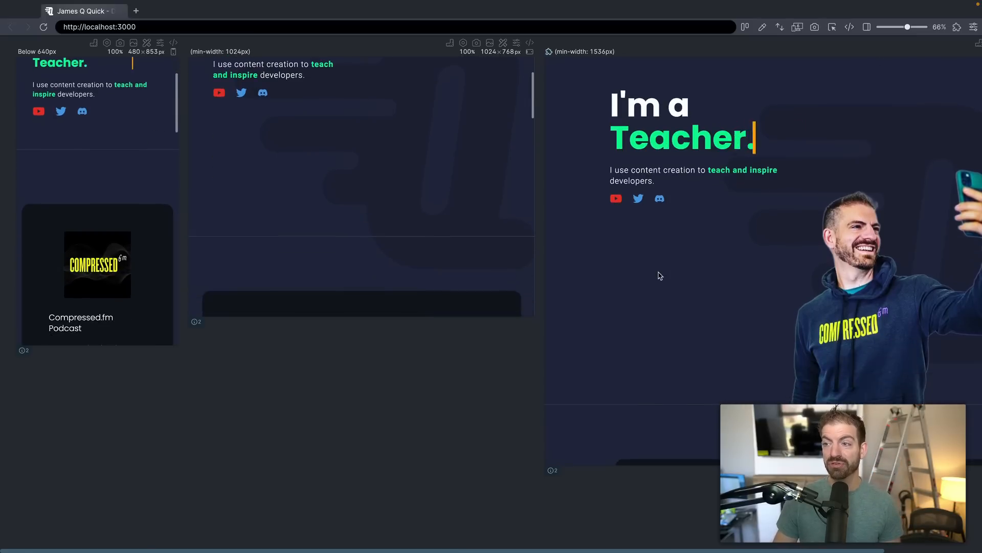
pyautogui.scroll(-3)
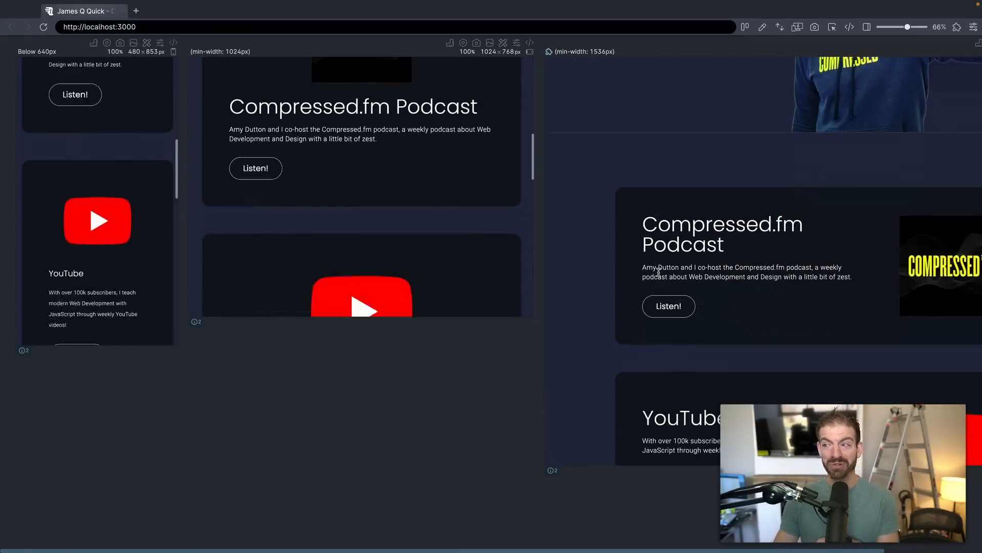
pyautogui.scroll(-3)
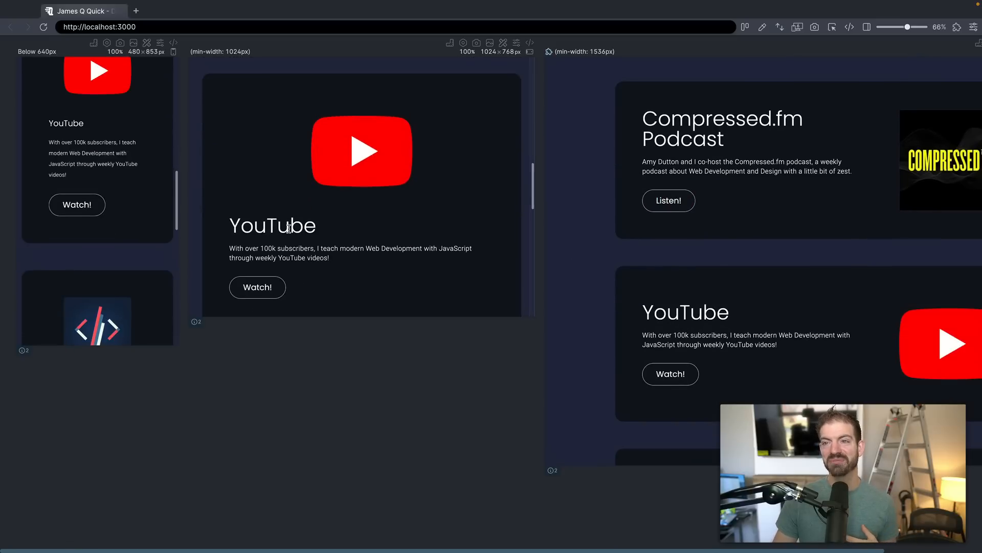
pyautogui.moveTo(389, 246)
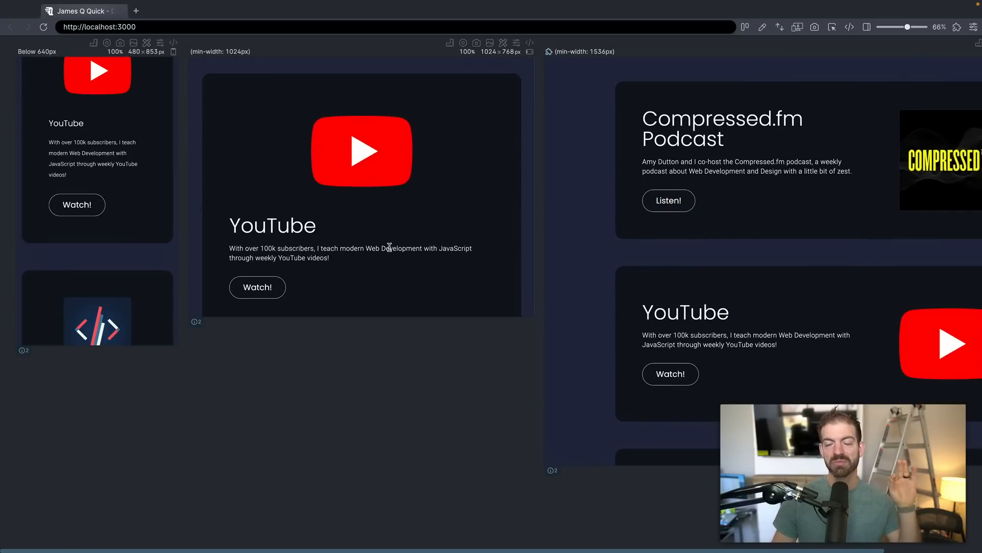
pyautogui.moveTo(459, 247)
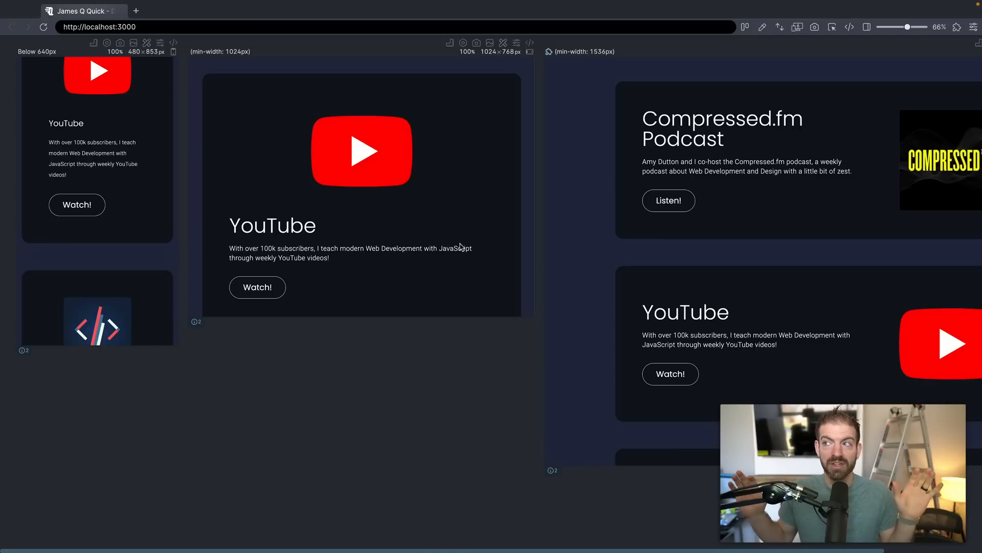
pyautogui.moveTo(614, 243)
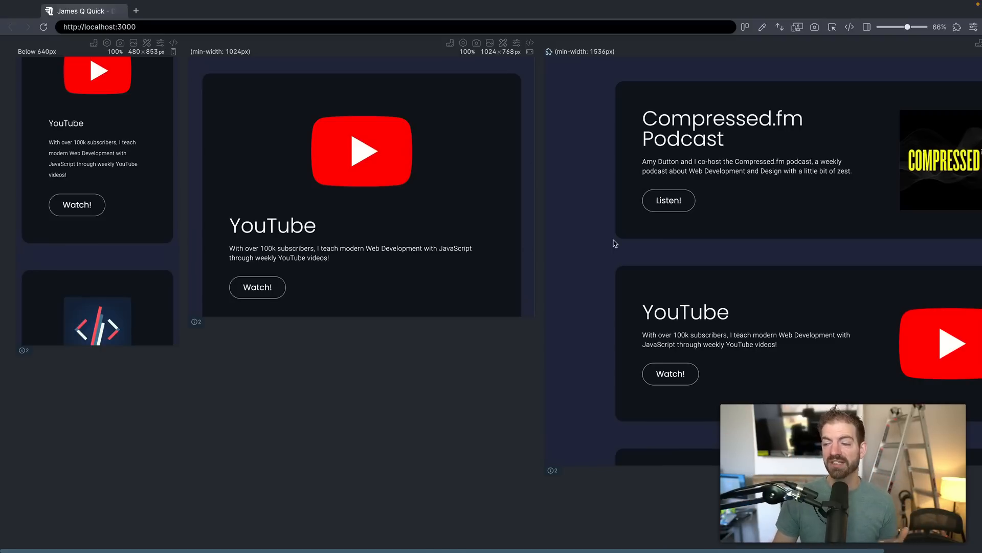
pyautogui.scroll(-3)
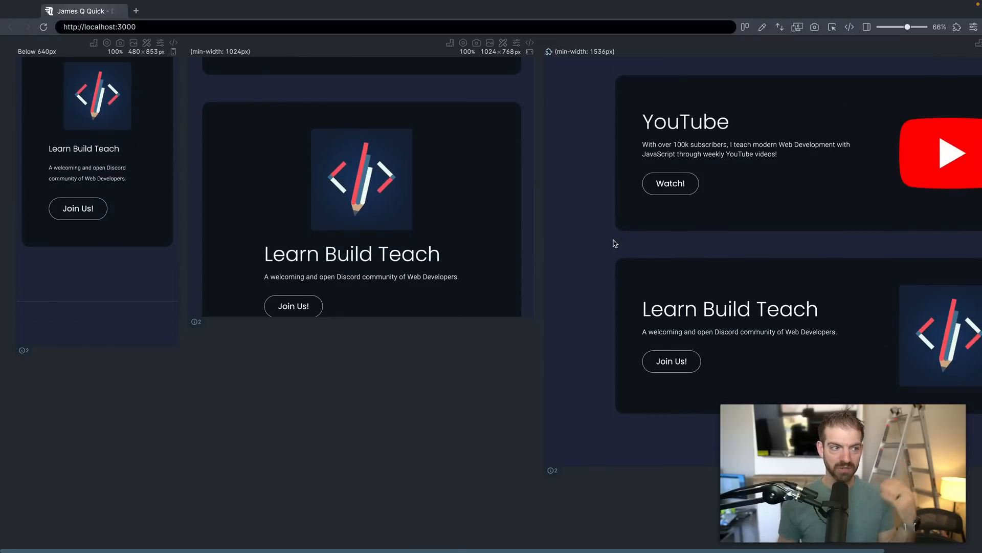
pyautogui.scroll(-3)
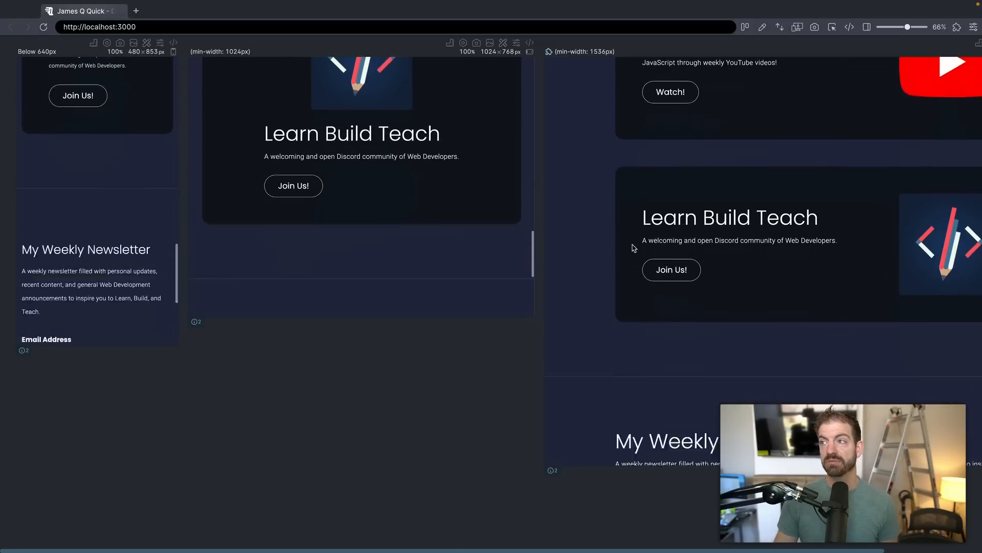
pyautogui.scroll(3)
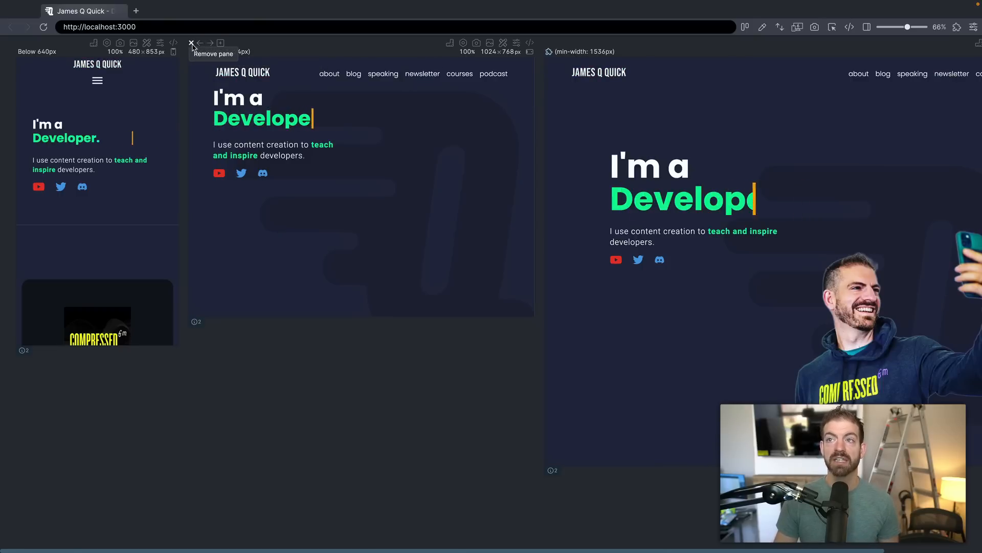
# Step: Remove one of the site panes from the Polypane layout
pyautogui.click(191, 42)
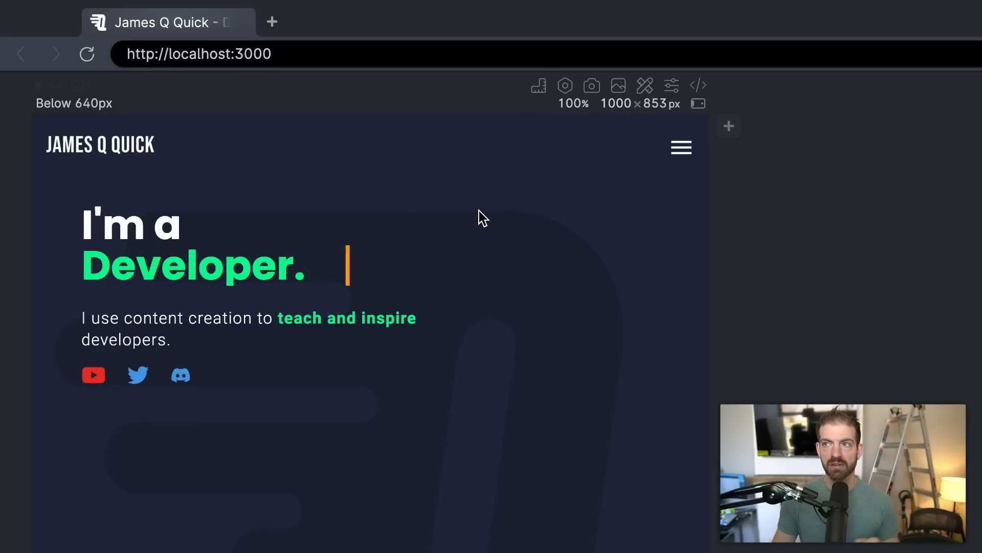
pyautogui.moveTo(729, 128)
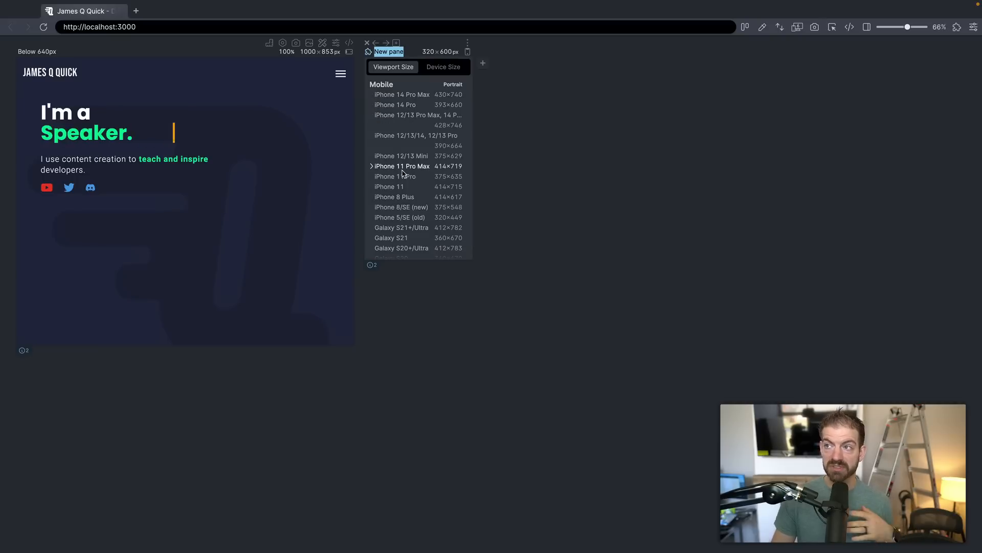
pyautogui.moveTo(545, 155)
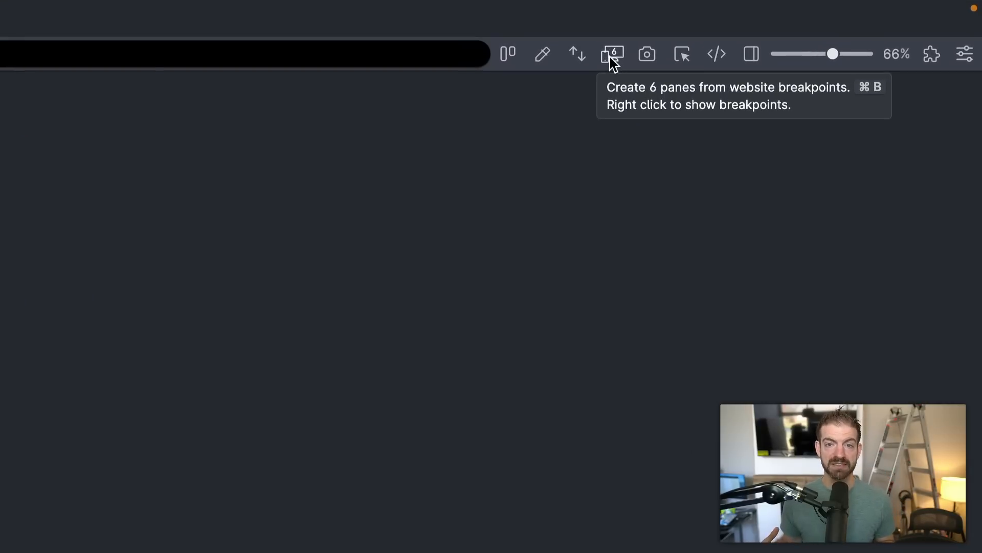
# Step: Generate six panes from the site's breakpoints, up to 1536px, and scroll across them
pyautogui.click(613, 53)
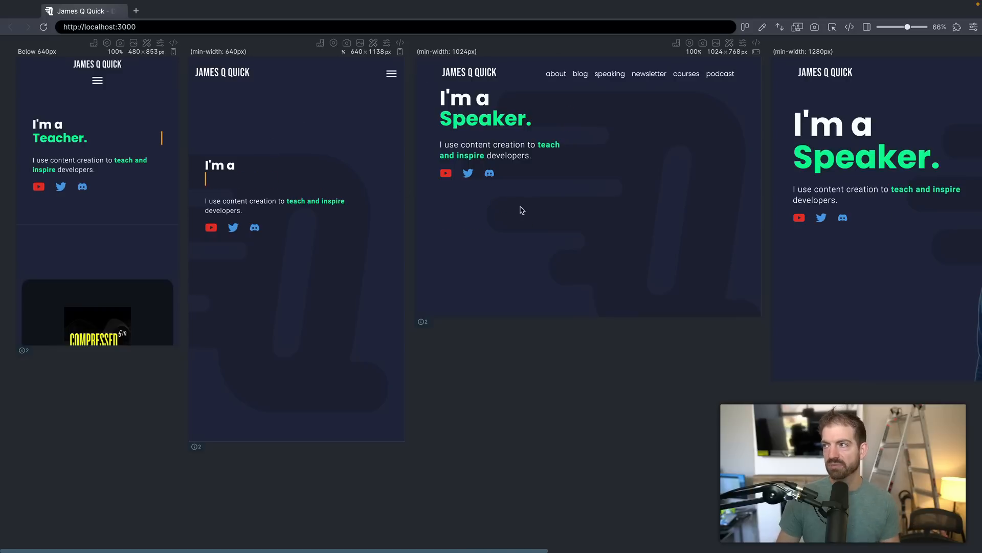
pyautogui.hscroll(3)
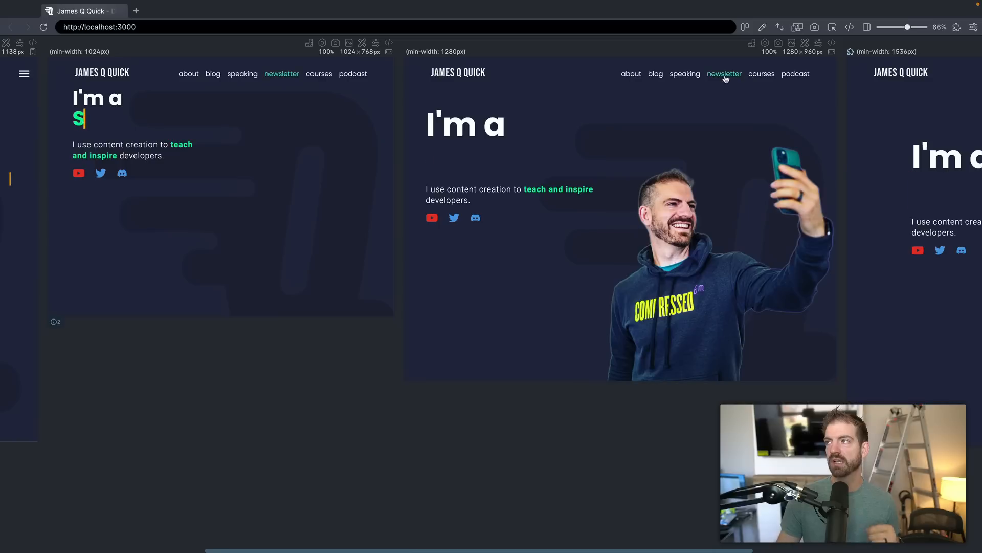
pyautogui.click(834, 27)
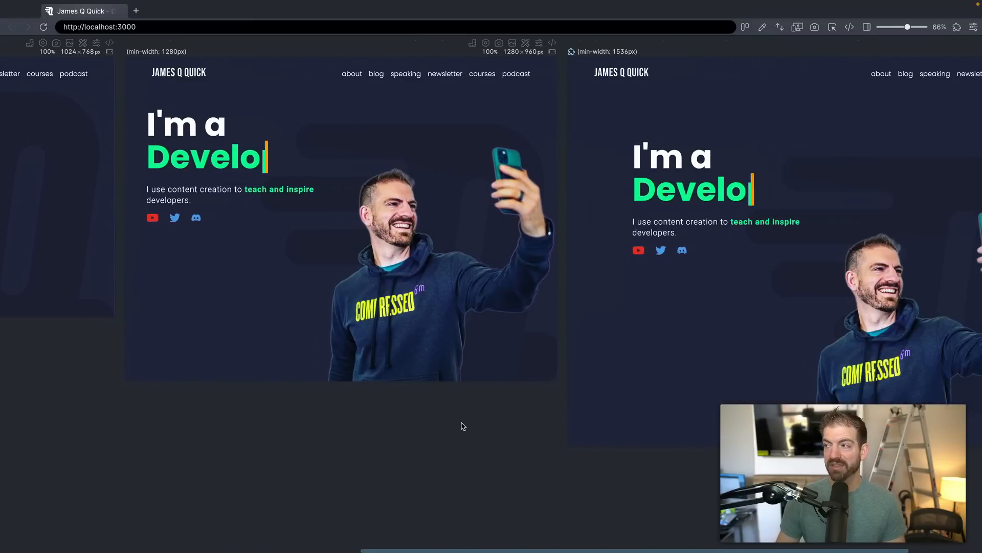
pyautogui.scroll(-3)
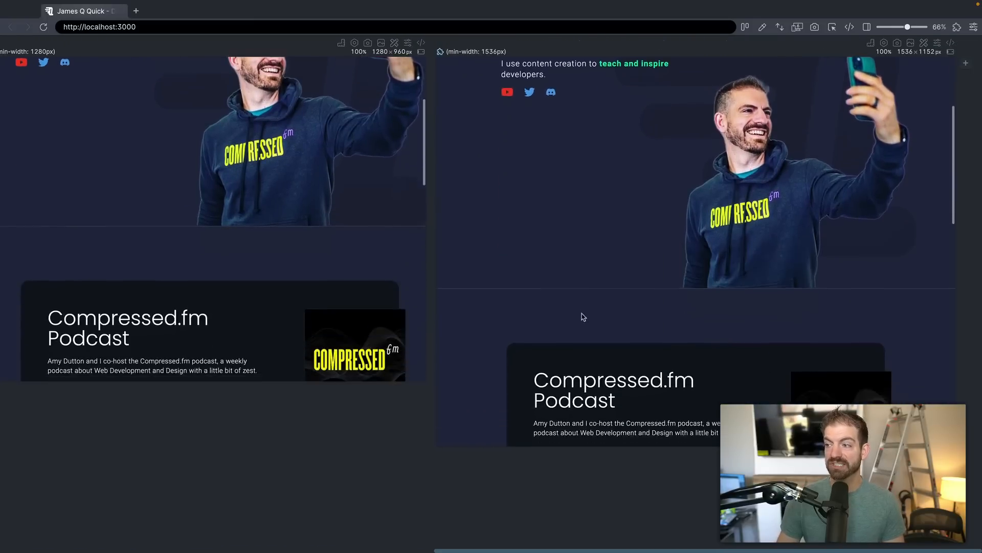
pyautogui.scroll(-3)
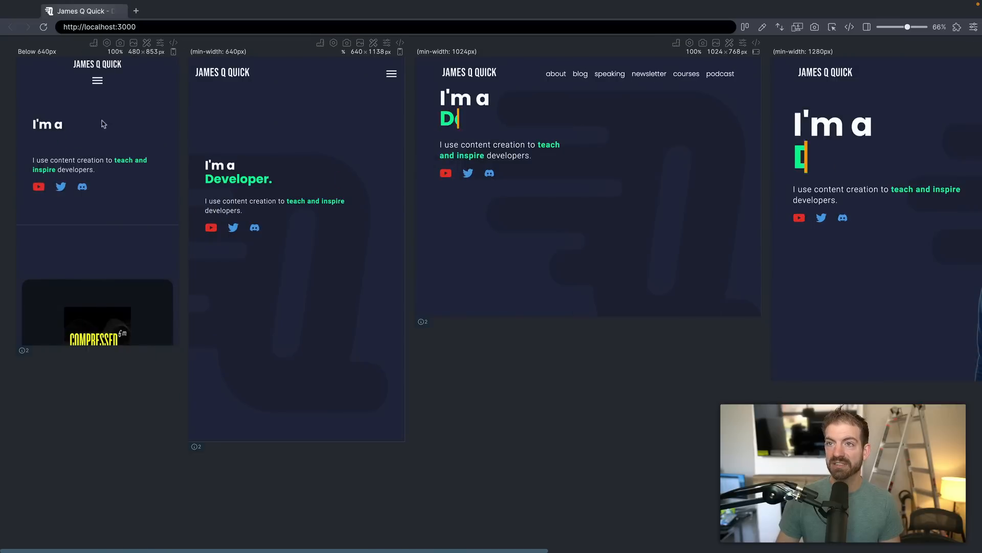
# Step: Take a full-page screenshot of the Below 640px pane
pyautogui.click(120, 43)
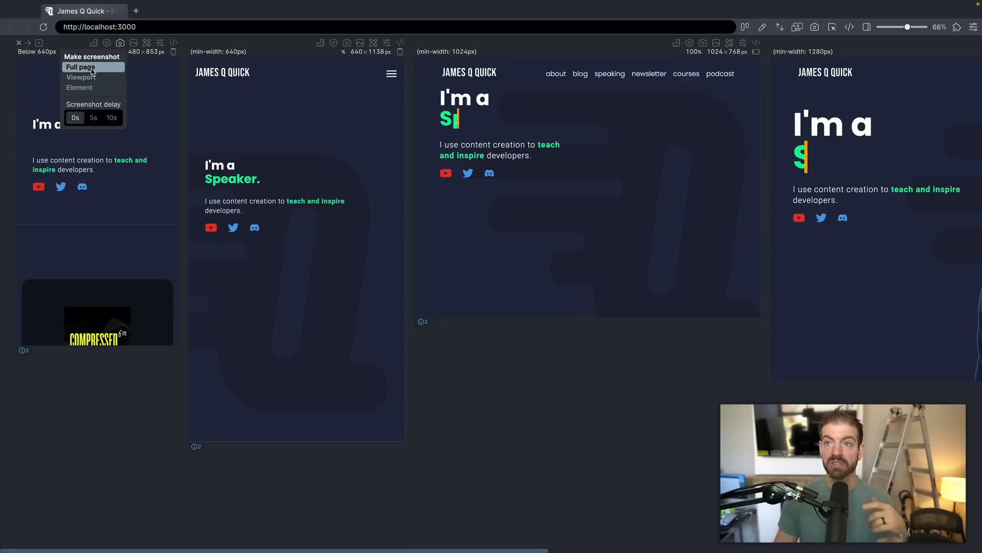
pyautogui.click(80, 67)
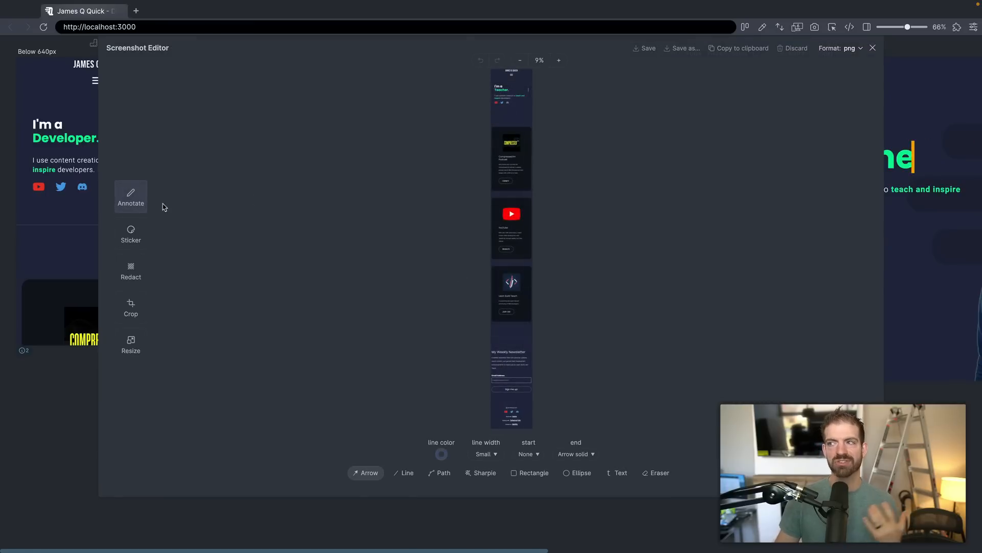
# Step: Zoom into the screenshot's Watch! button, fit it back, and close the editor
pyautogui.click(557, 61)
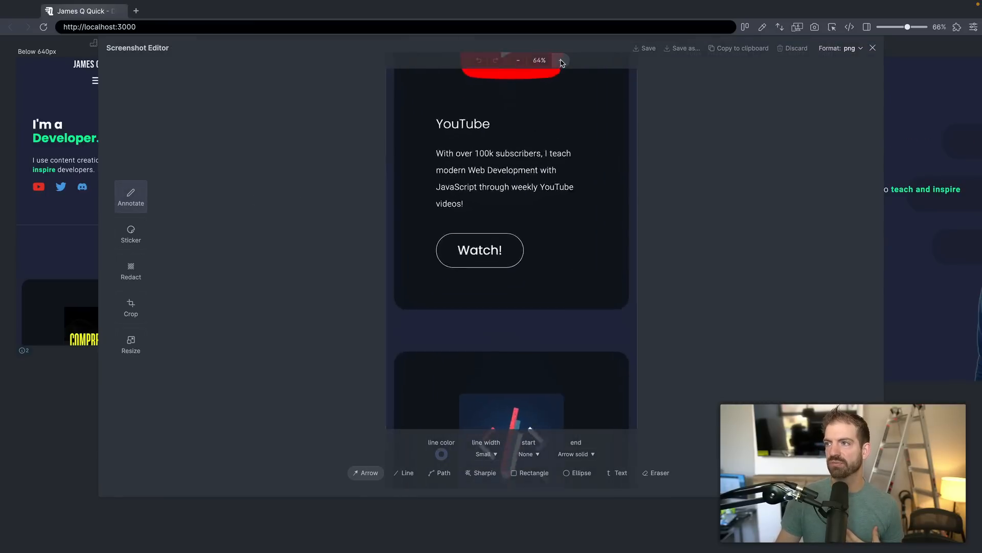
pyautogui.click(561, 61)
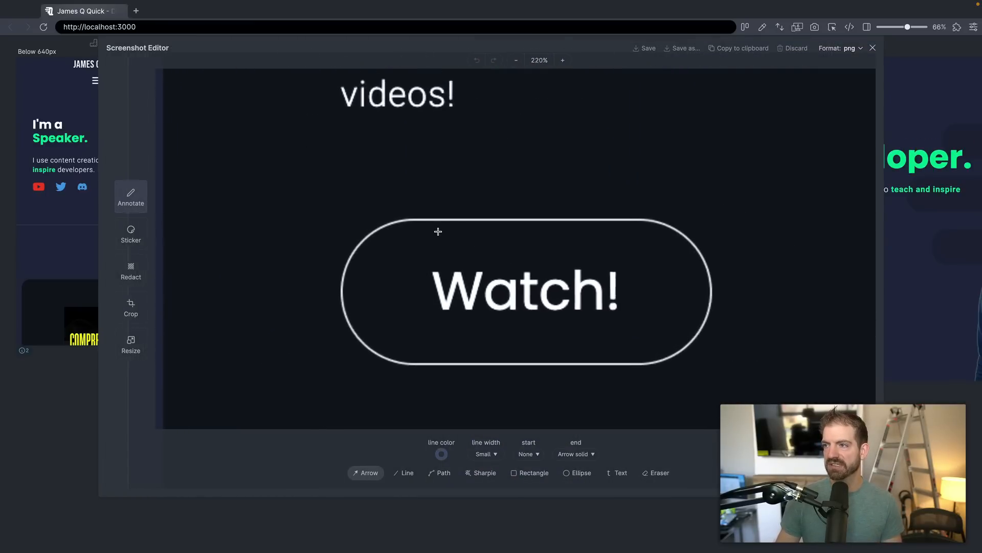
pyautogui.click(520, 61)
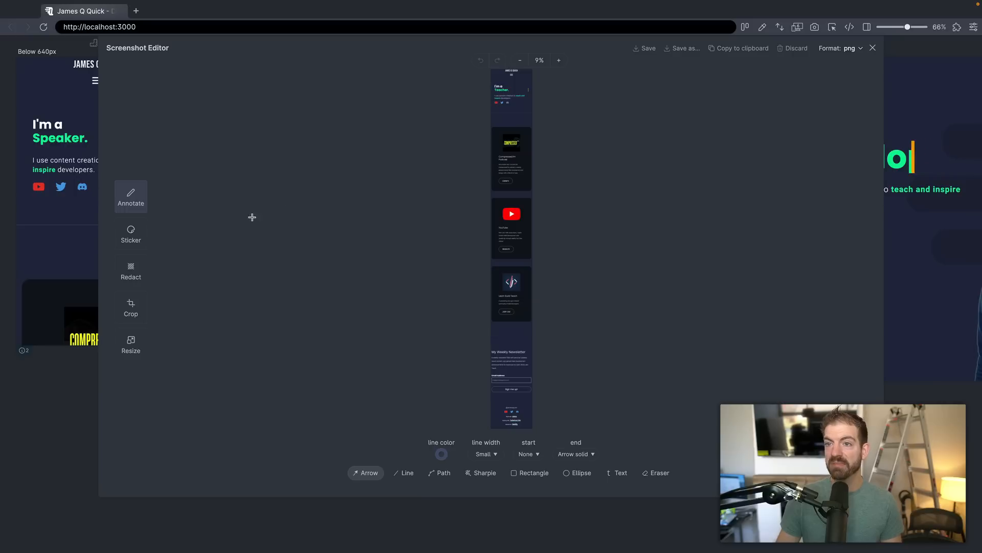
pyautogui.moveTo(259, 240)
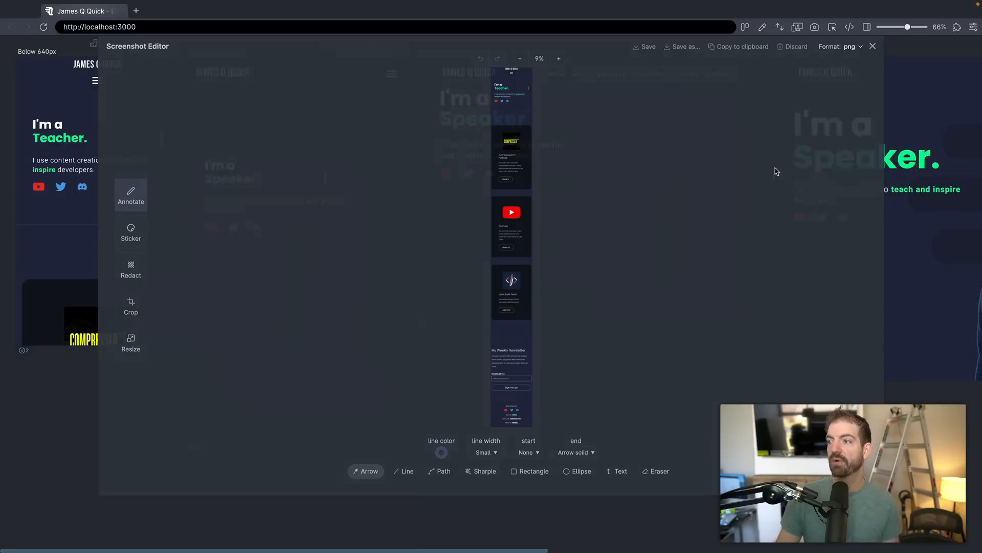
pyautogui.click(871, 45)
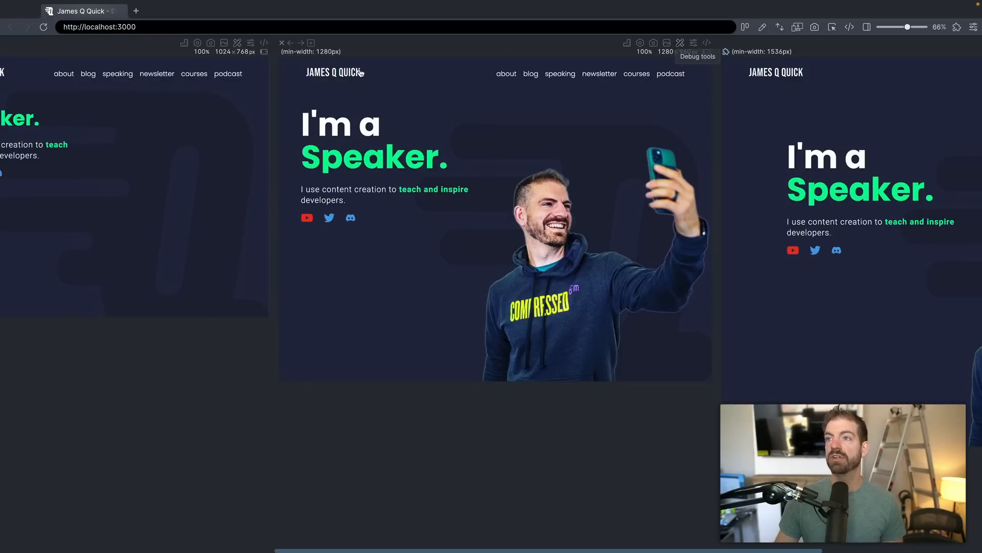
# Step: Open the 1280px pane's debug tools and overlay z-index values and ARIA attributes
pyautogui.click(680, 43)
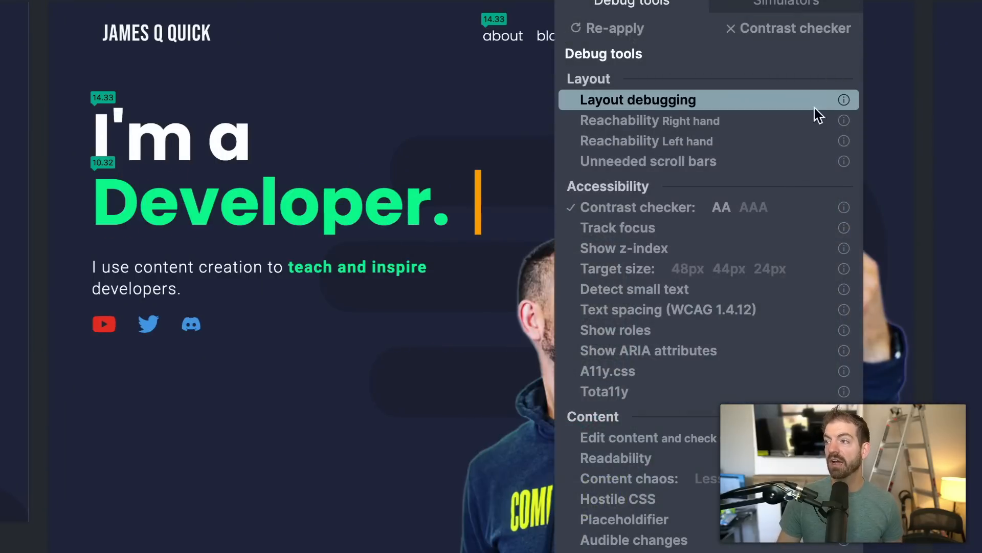
pyautogui.click(623, 248)
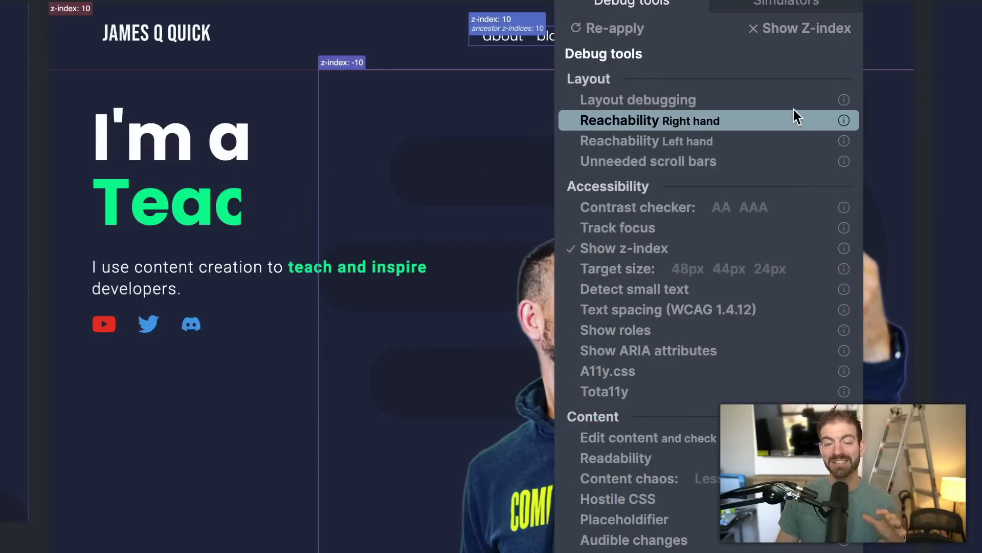
pyautogui.moveTo(724, 350)
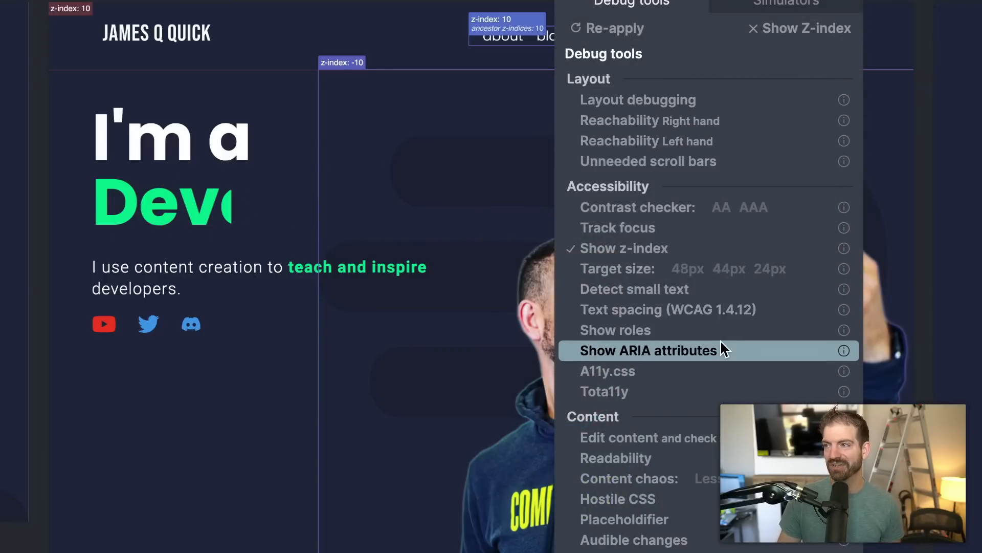
pyautogui.click(649, 350)
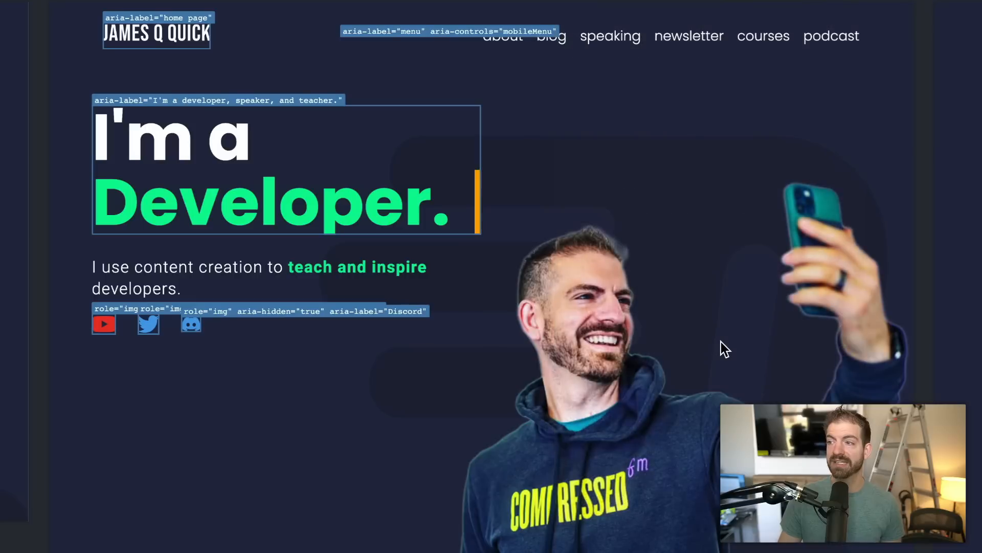
pyautogui.moveTo(338, 335)
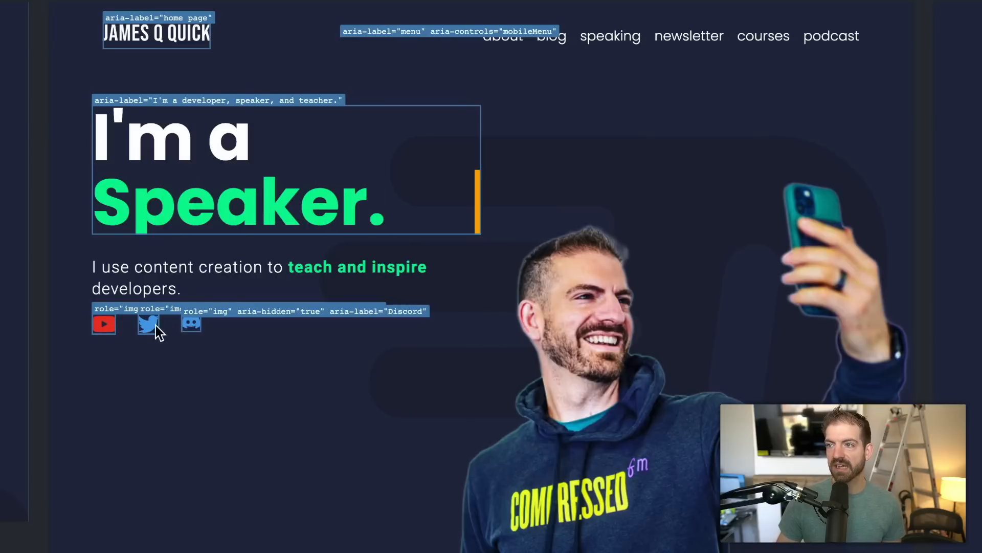
pyautogui.moveTo(104, 324)
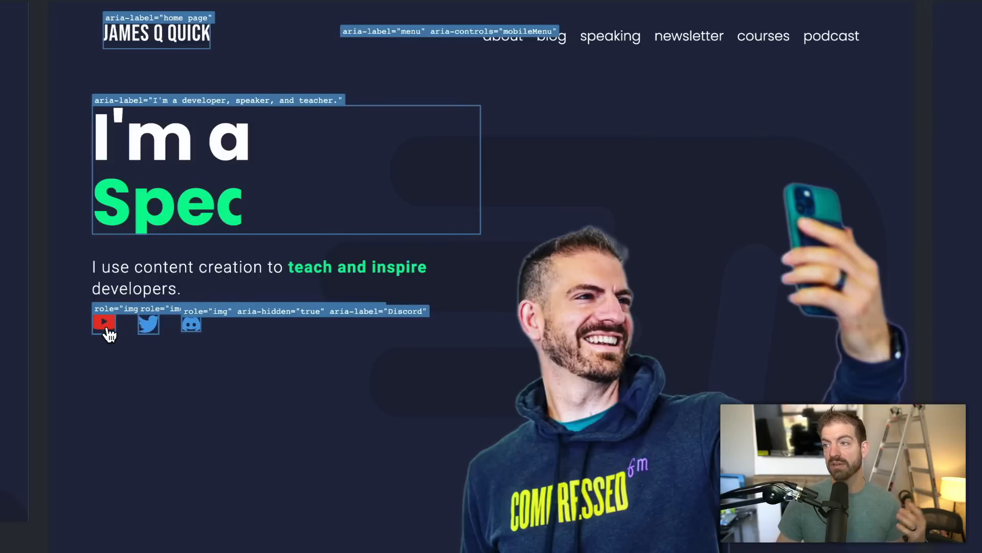
pyautogui.moveTo(332, 326)
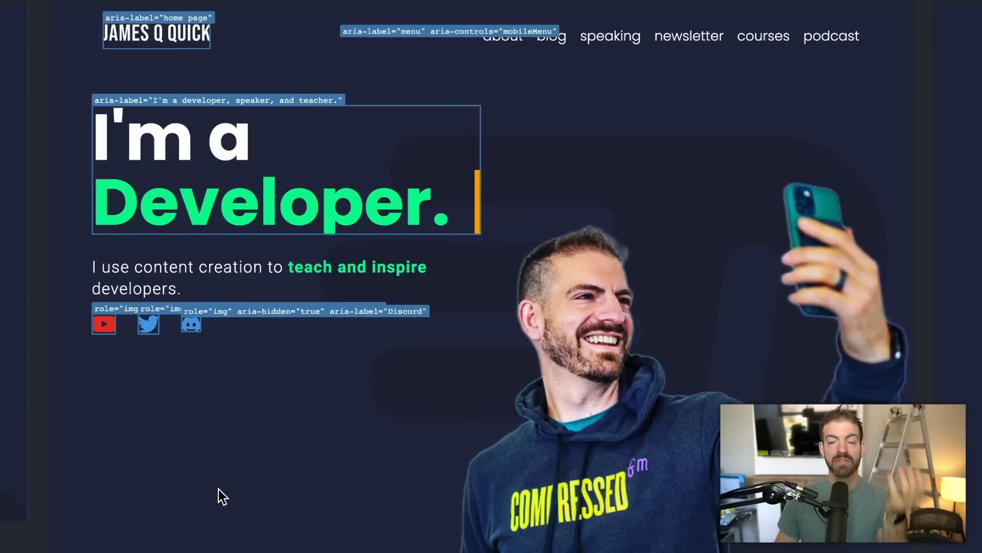
pyautogui.moveTo(848, 88)
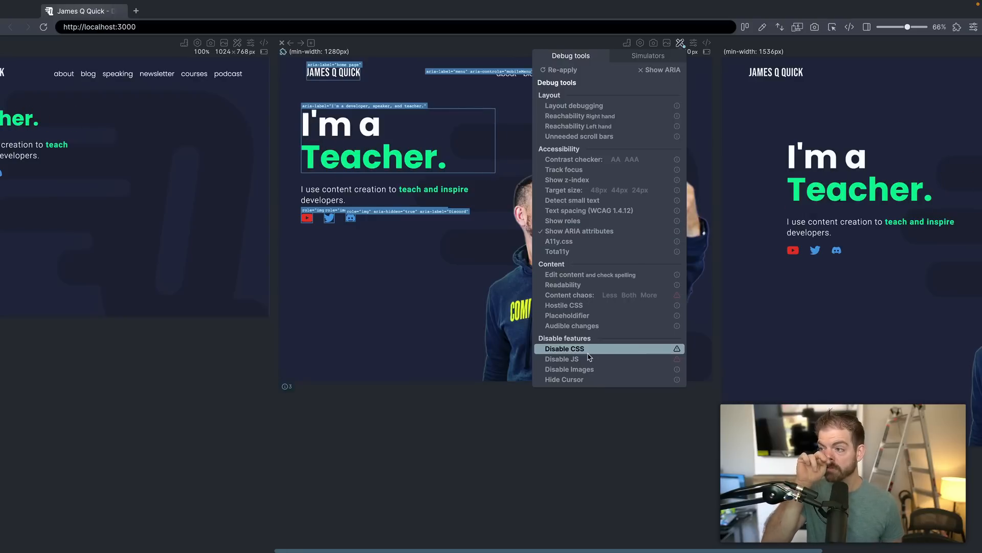
# Step: Disable CSS on the 1280px pane, then restore the styled page without overlays
pyautogui.click(564, 348)
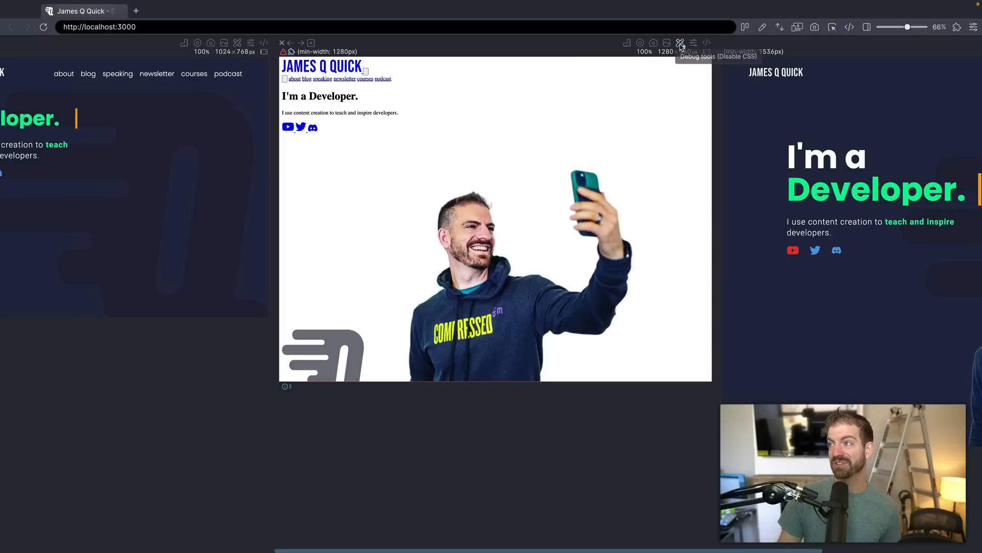
pyautogui.click(680, 43)
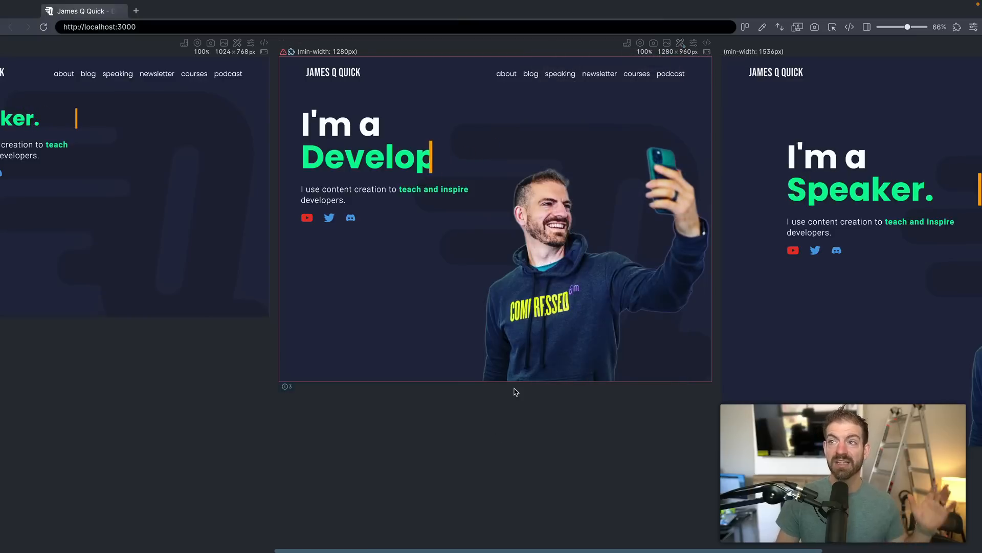
pyautogui.scroll(-3)
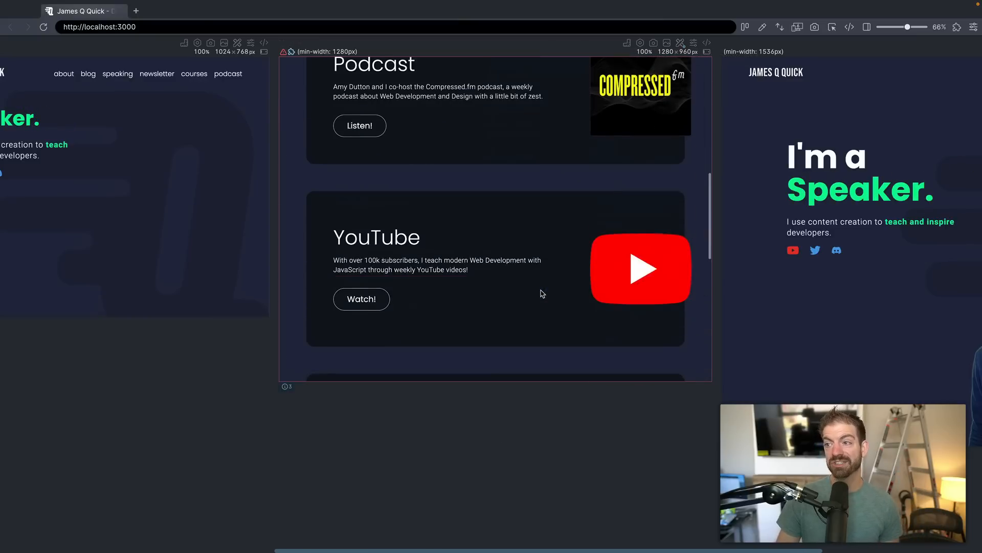
pyautogui.scroll(3)
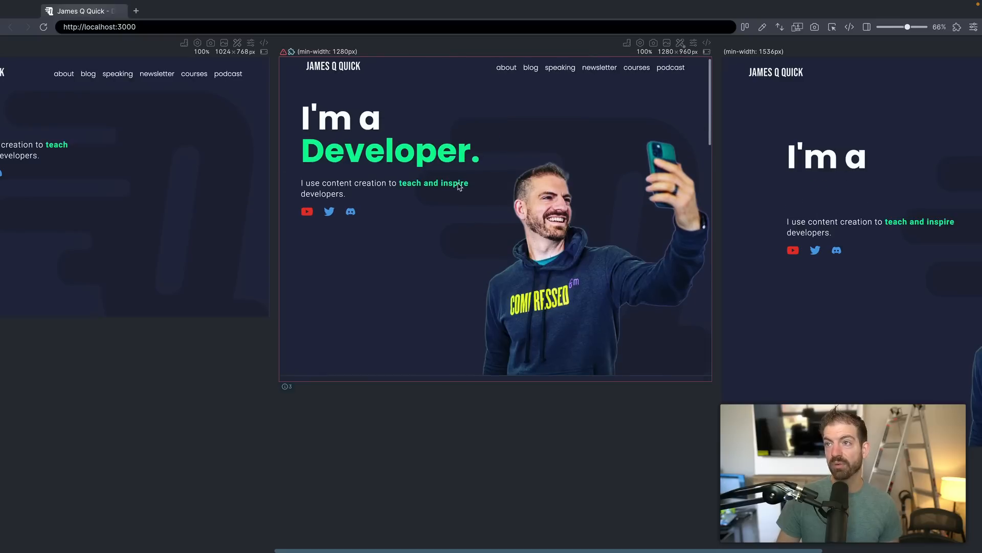
pyautogui.click(679, 26)
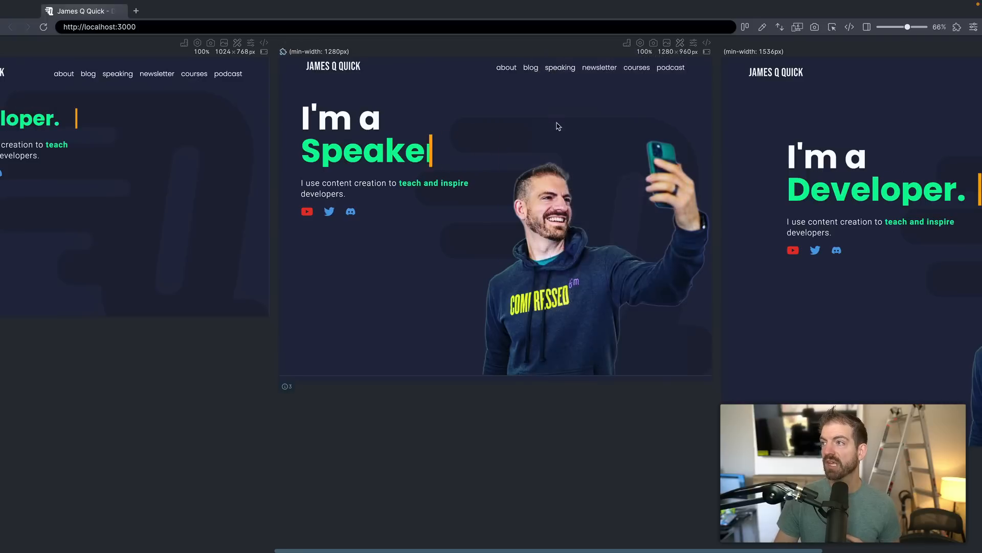
# Step: Open the 1280px pane's guides settings and sample the green heading colour #0afa94
pyautogui.click(626, 42)
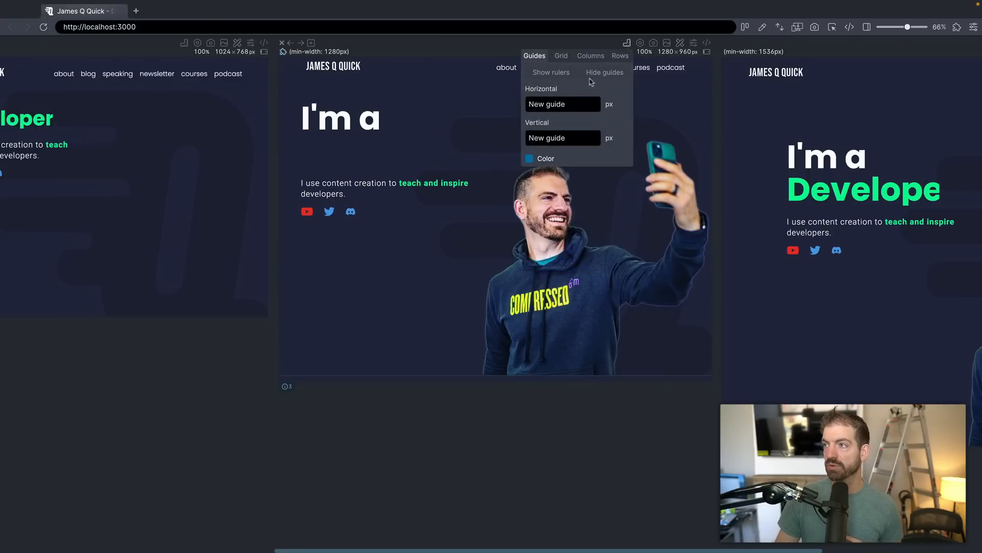
pyautogui.click(561, 56)
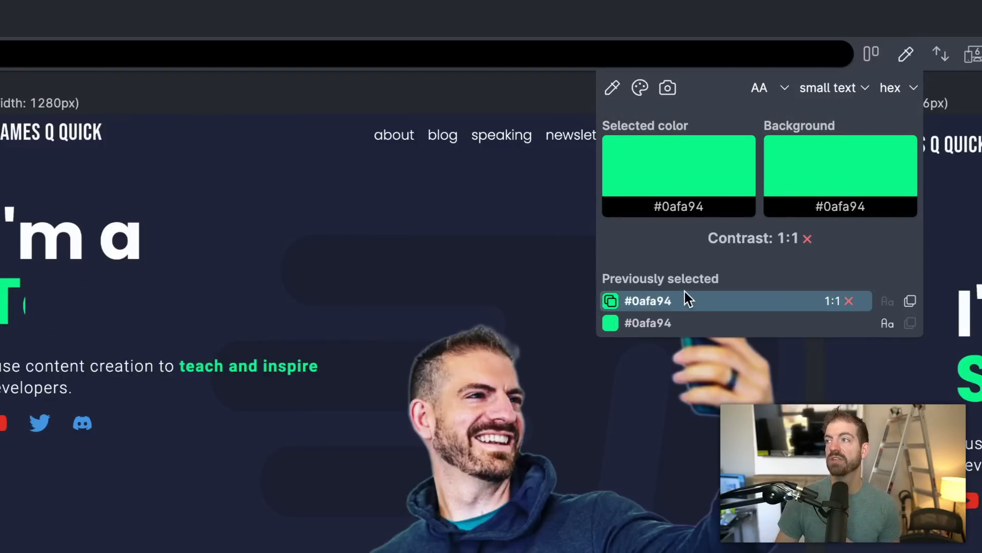
pyautogui.moveTo(639, 87)
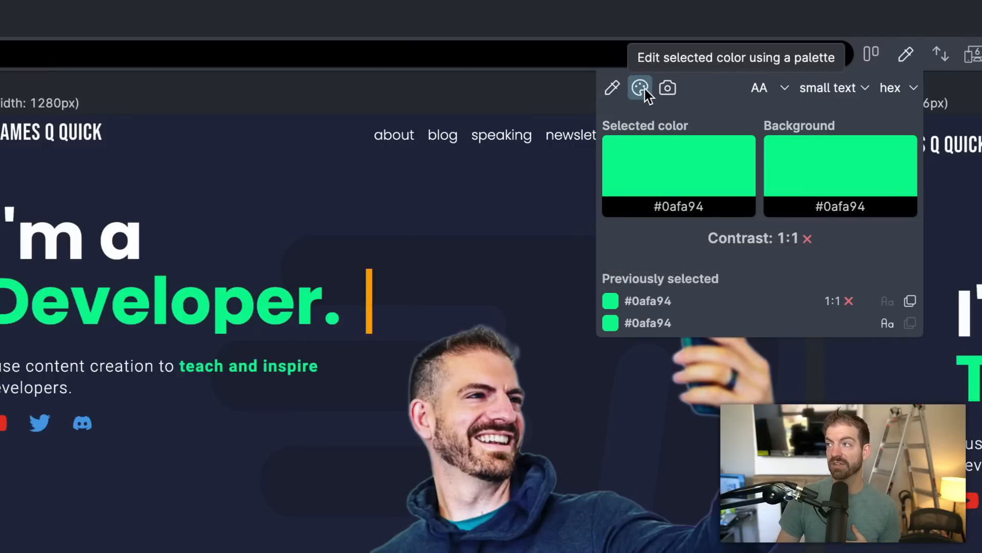
# Step: Switch the #0afa94 contrast check to the large text threshold
pyautogui.click(834, 88)
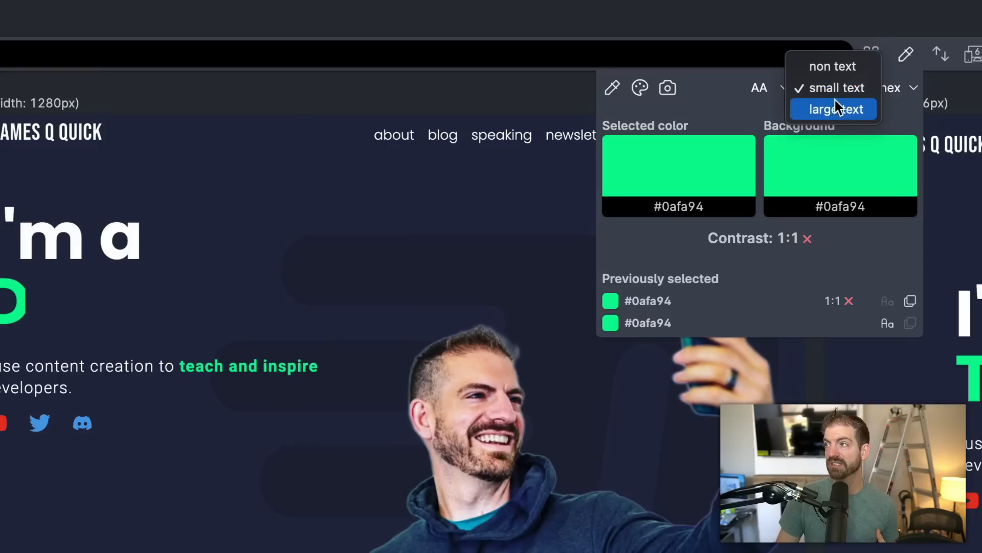
pyautogui.click(834, 109)
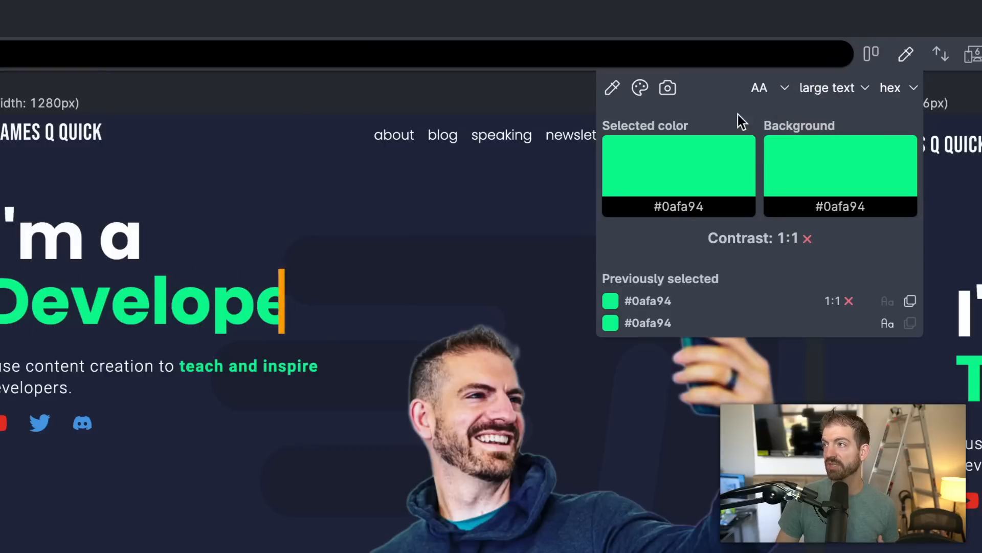
pyautogui.click(678, 167)
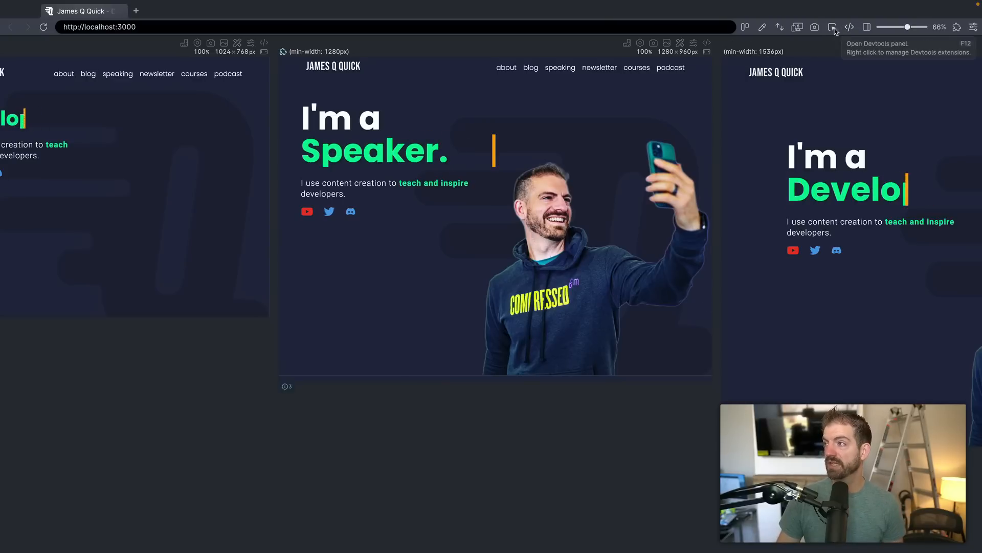
# Step: Open Polypane's Devtools panel from the toolbar
pyautogui.click(850, 27)
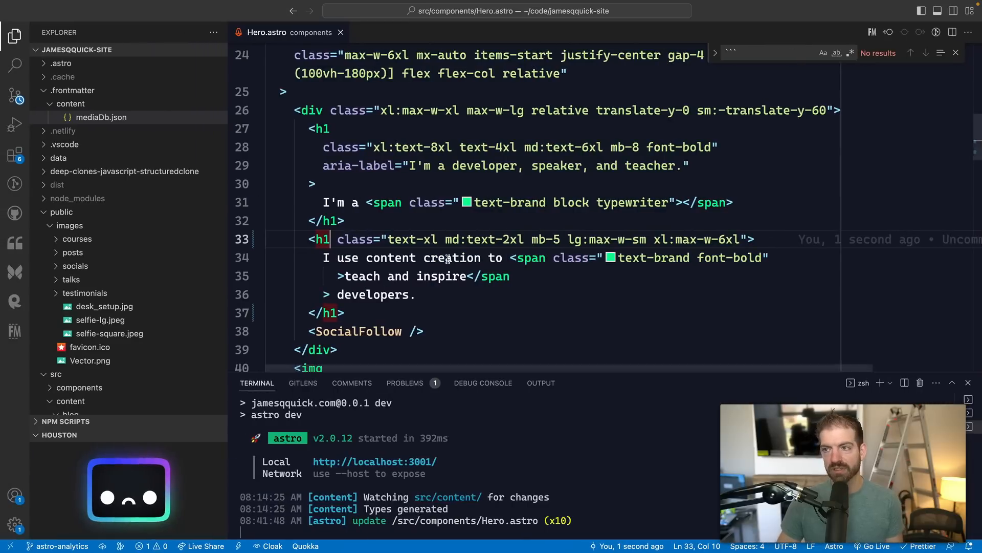
# Step: Change the second h1 tag in Hero.astro to a p element
pyautogui.write('p')
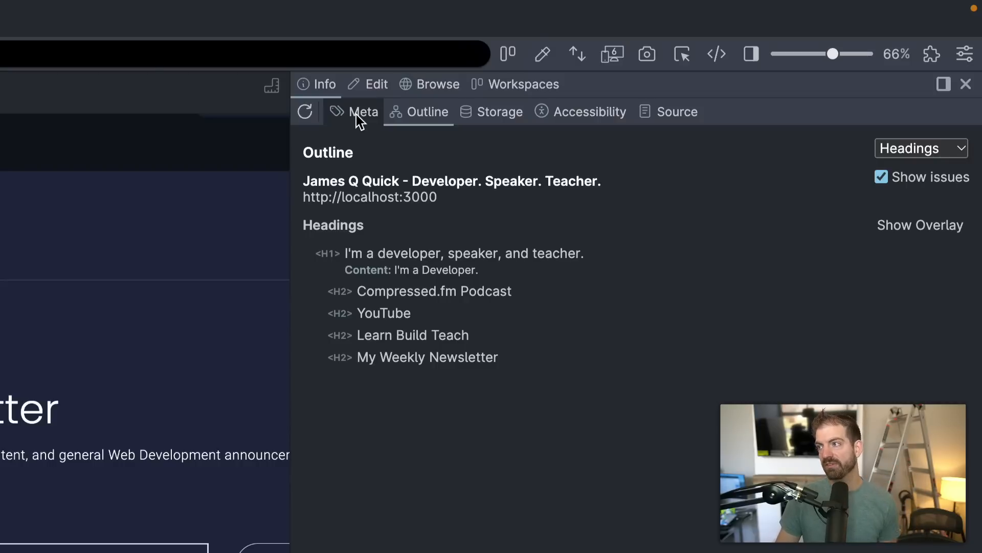
# Step: Show the page metadata in the Info Meta panel, briefly checking Elements first
pyautogui.click(364, 112)
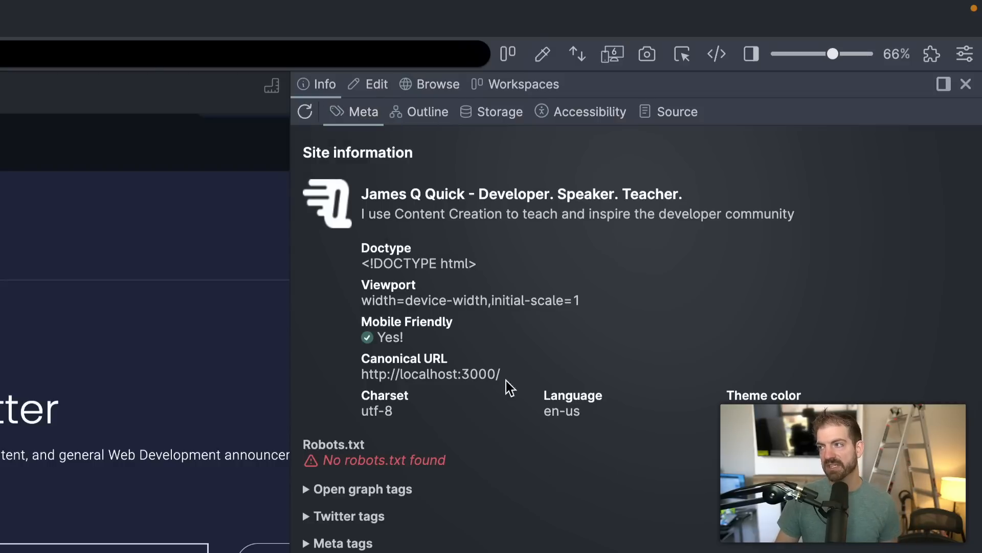
pyautogui.moveTo(520, 207)
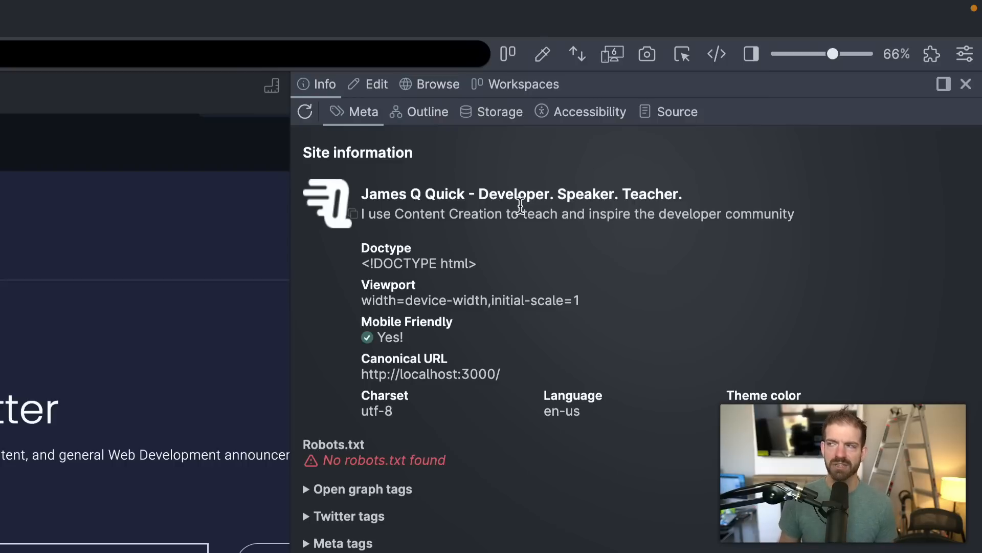
pyautogui.moveTo(376, 84)
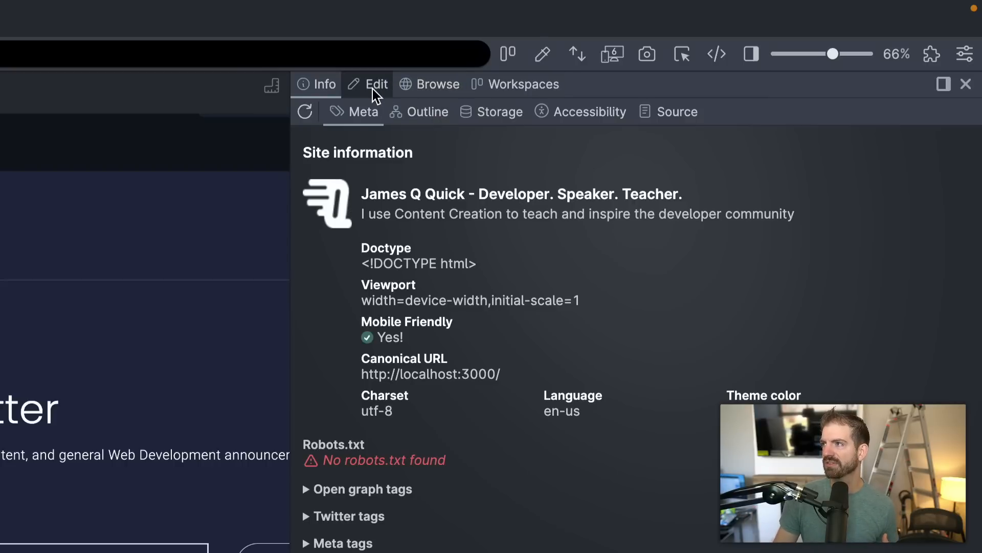
pyautogui.click(376, 84)
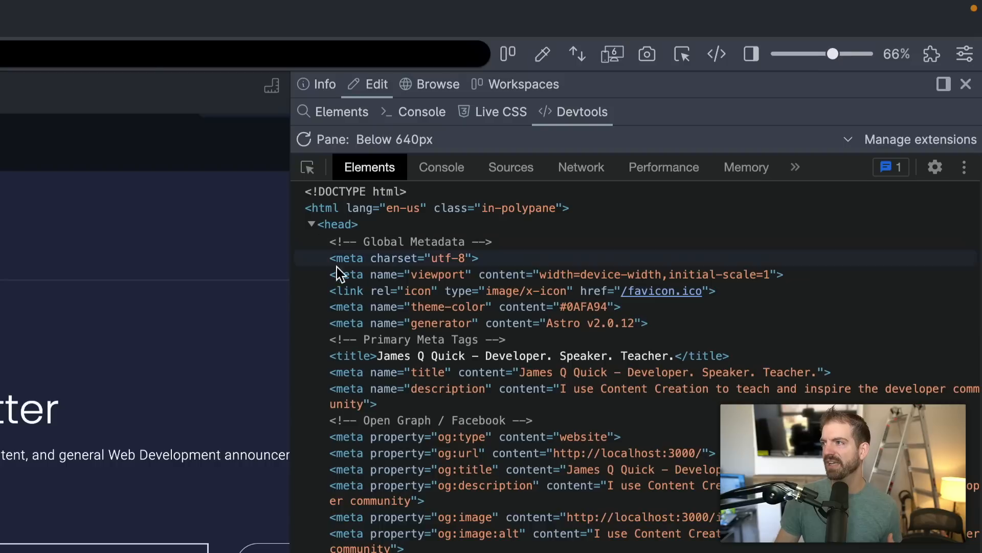
pyautogui.moveTo(392, 229)
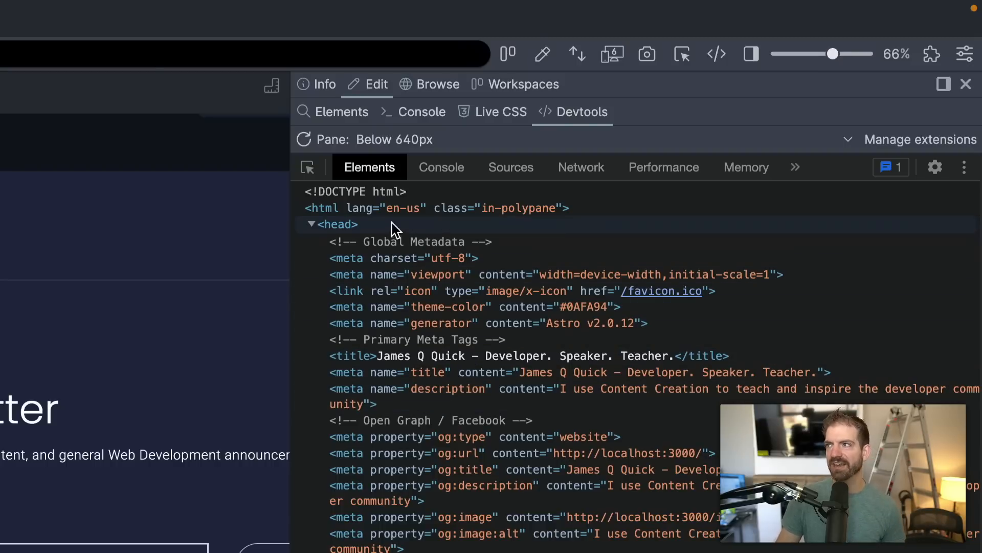
pyautogui.click(326, 84)
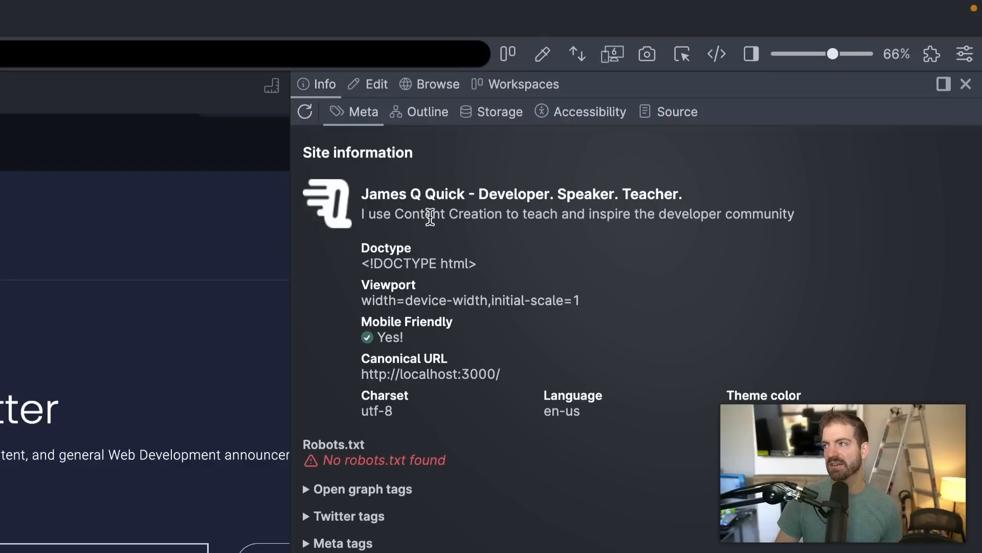
pyautogui.moveTo(703, 207)
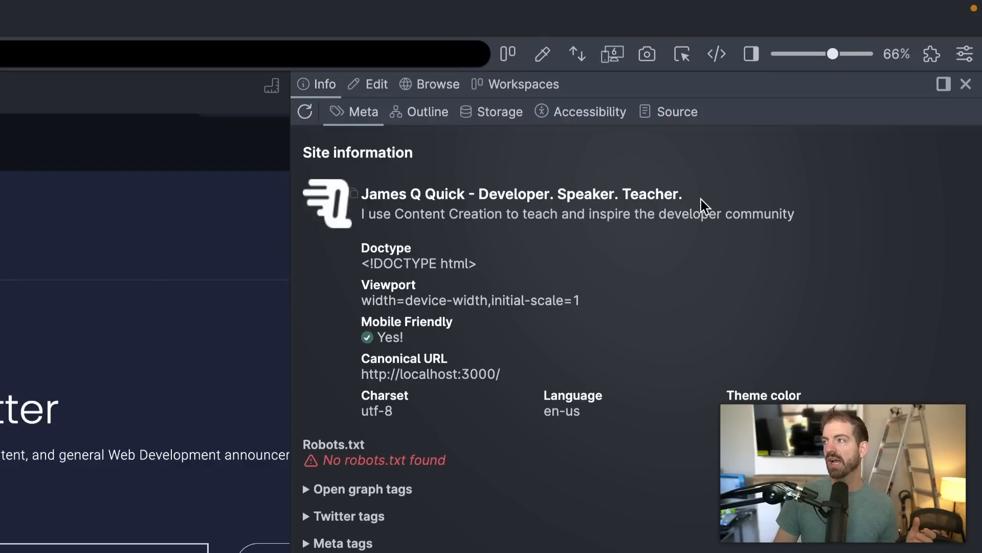
pyautogui.moveTo(287, 247)
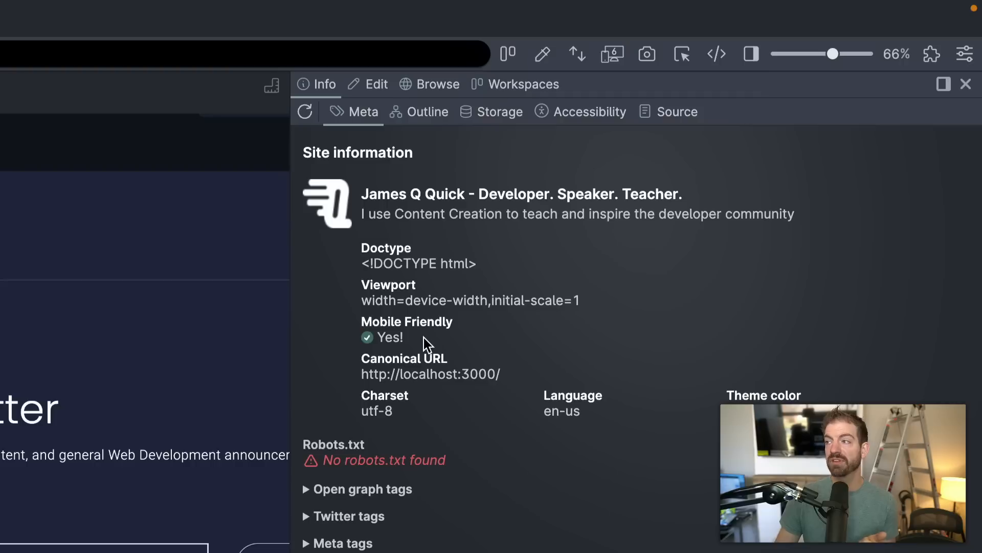
pyautogui.moveTo(596, 422)
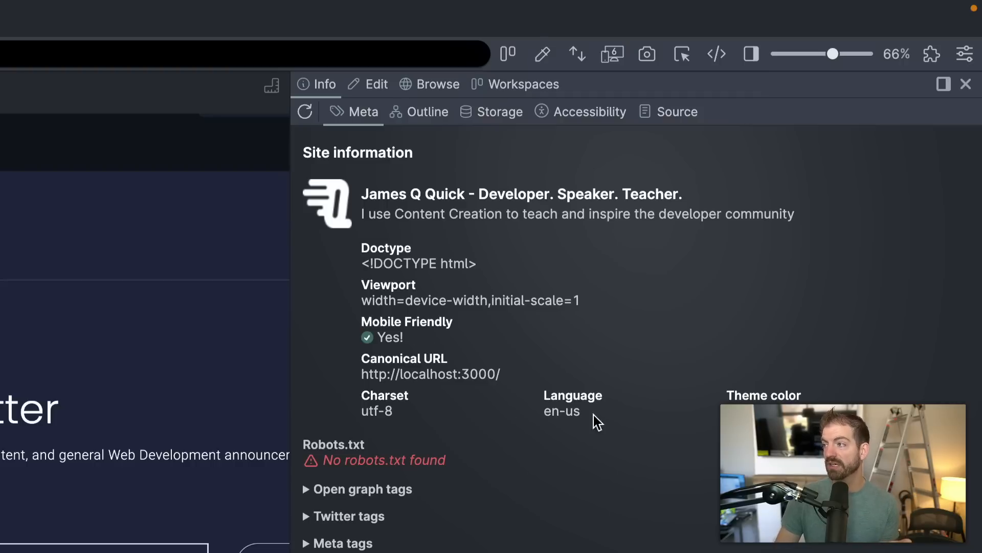
pyautogui.moveTo(622, 424)
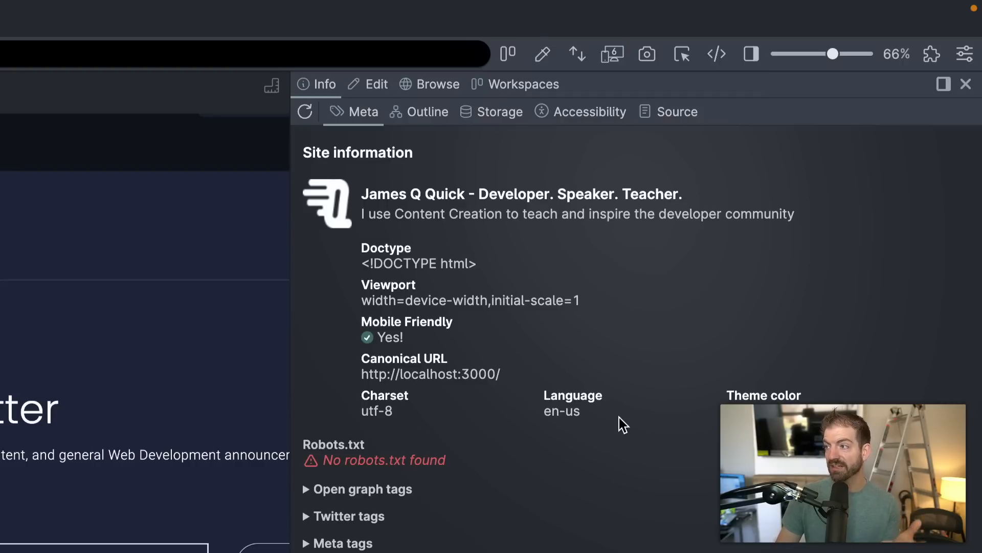
pyautogui.moveTo(623, 471)
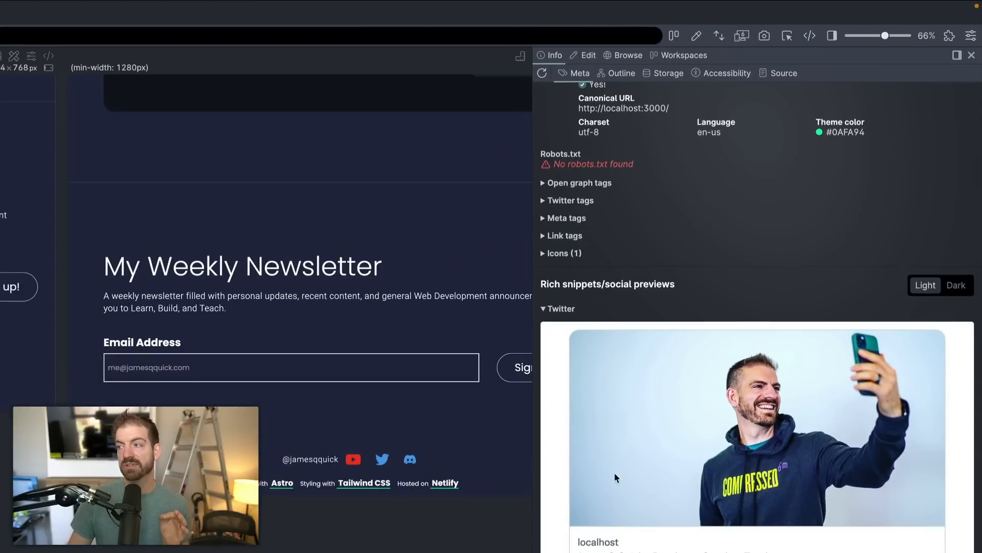
pyautogui.scroll(-3)
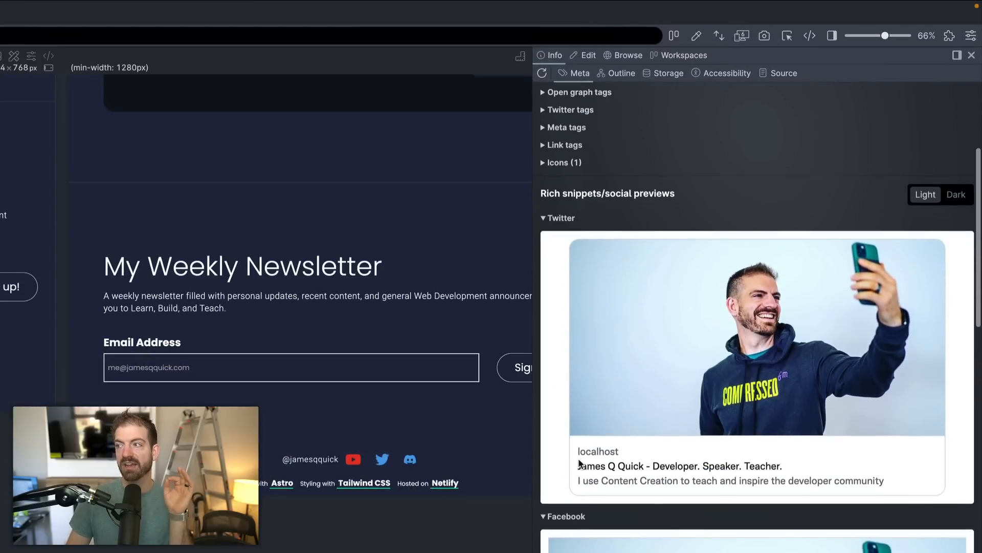
pyautogui.scroll(-3)
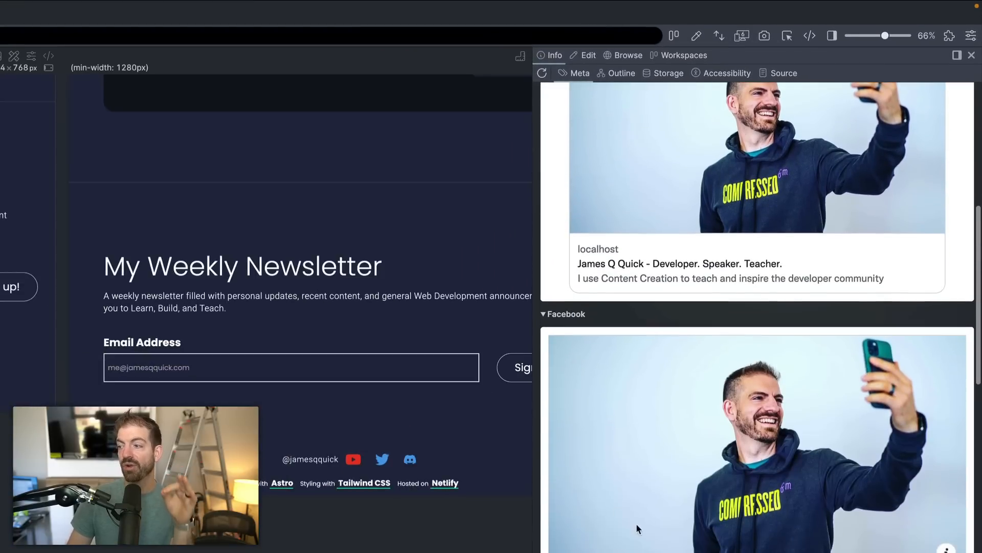
pyautogui.scroll(-3)
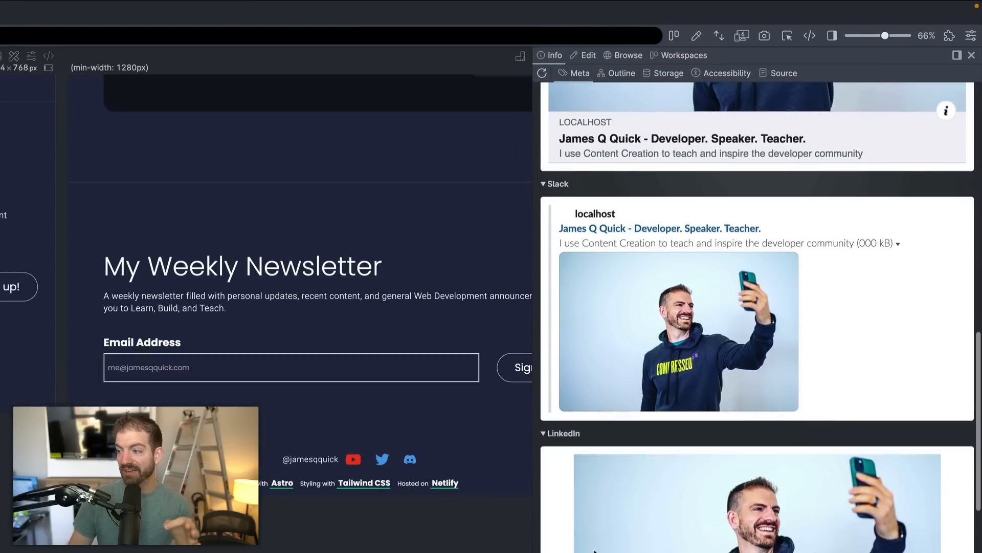
pyautogui.scroll(-3)
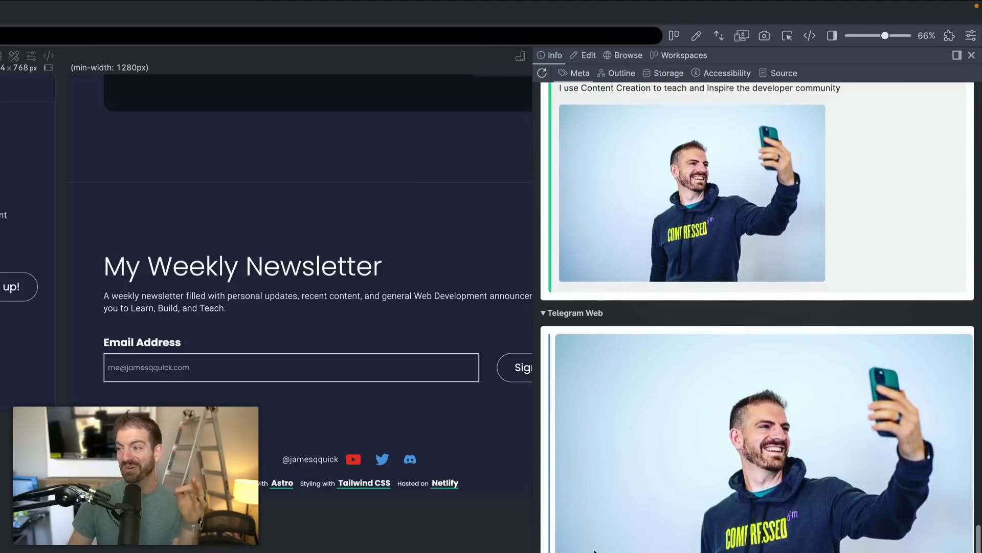